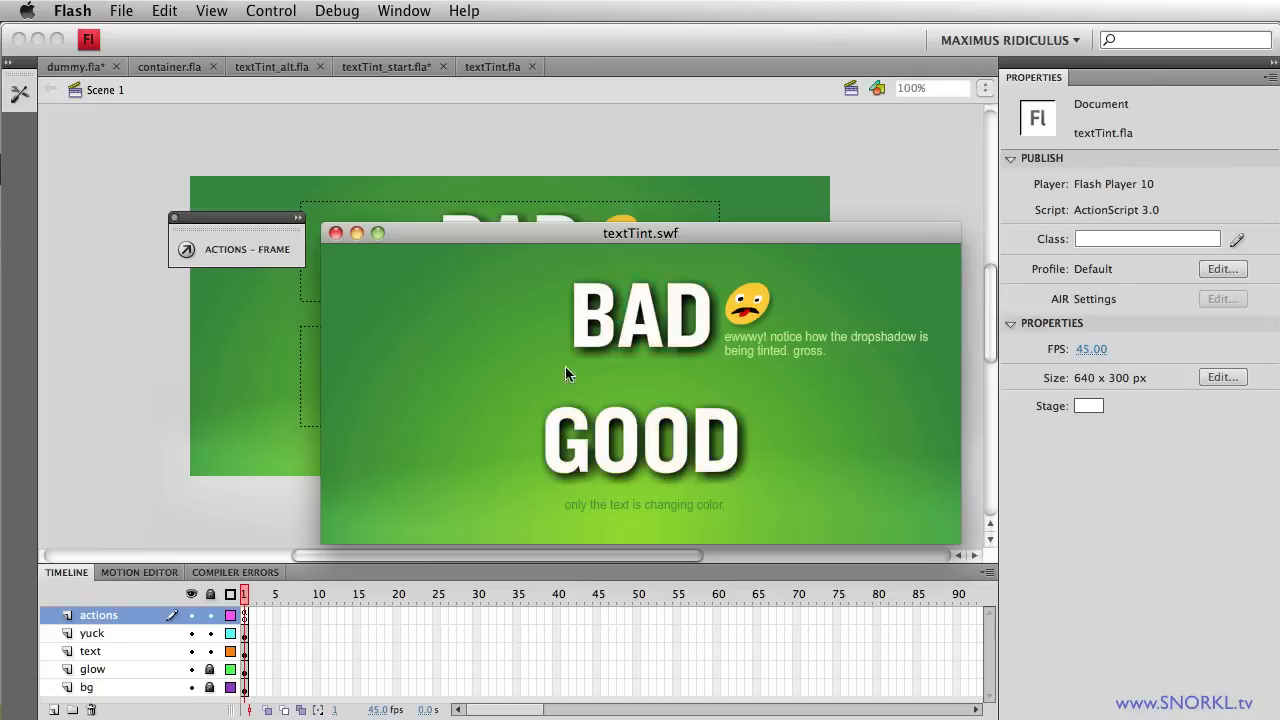
- Close the textTint.swf test preview to return to the textTint.fla stage
left_click(336, 232)
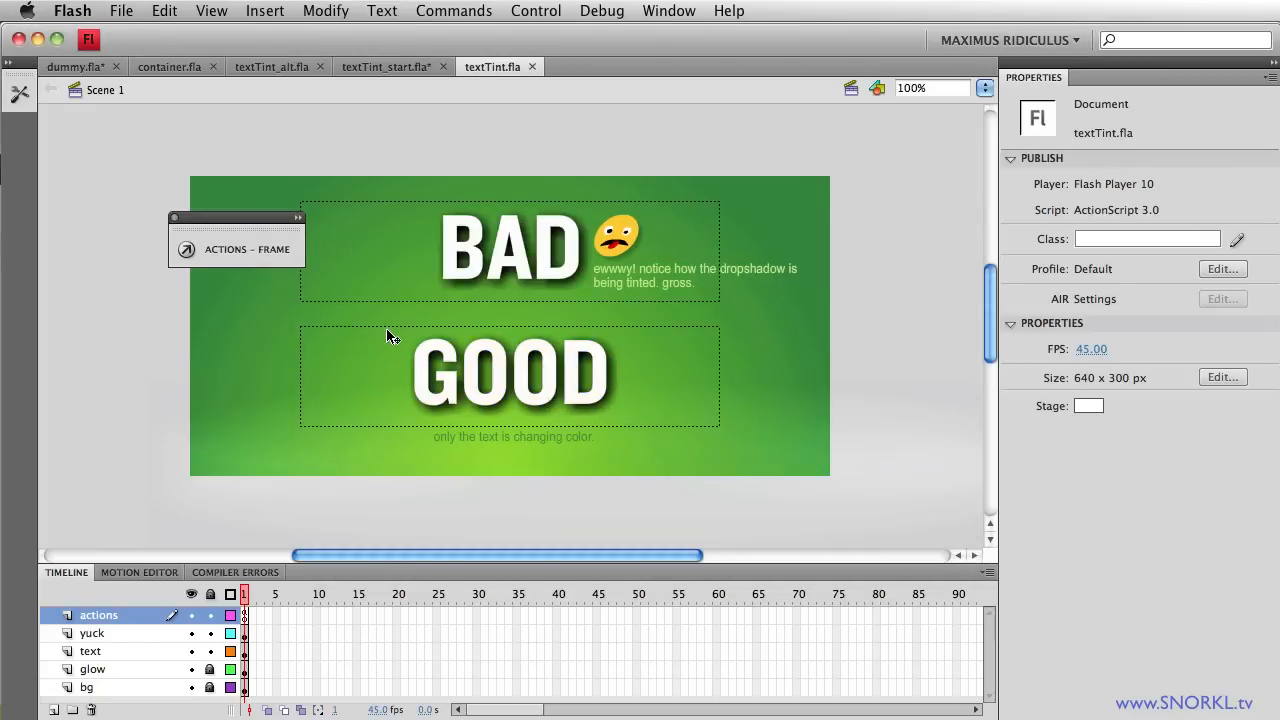
mouse_move(580, 344)
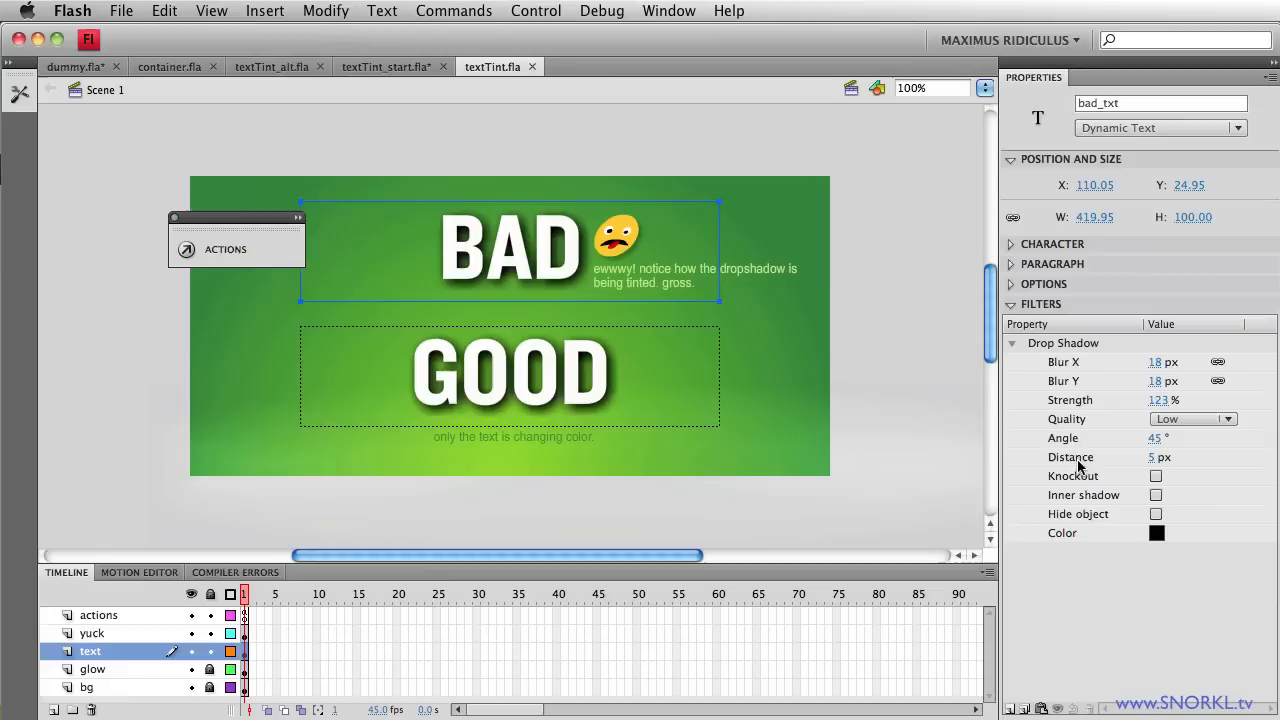
left_click(510, 376)
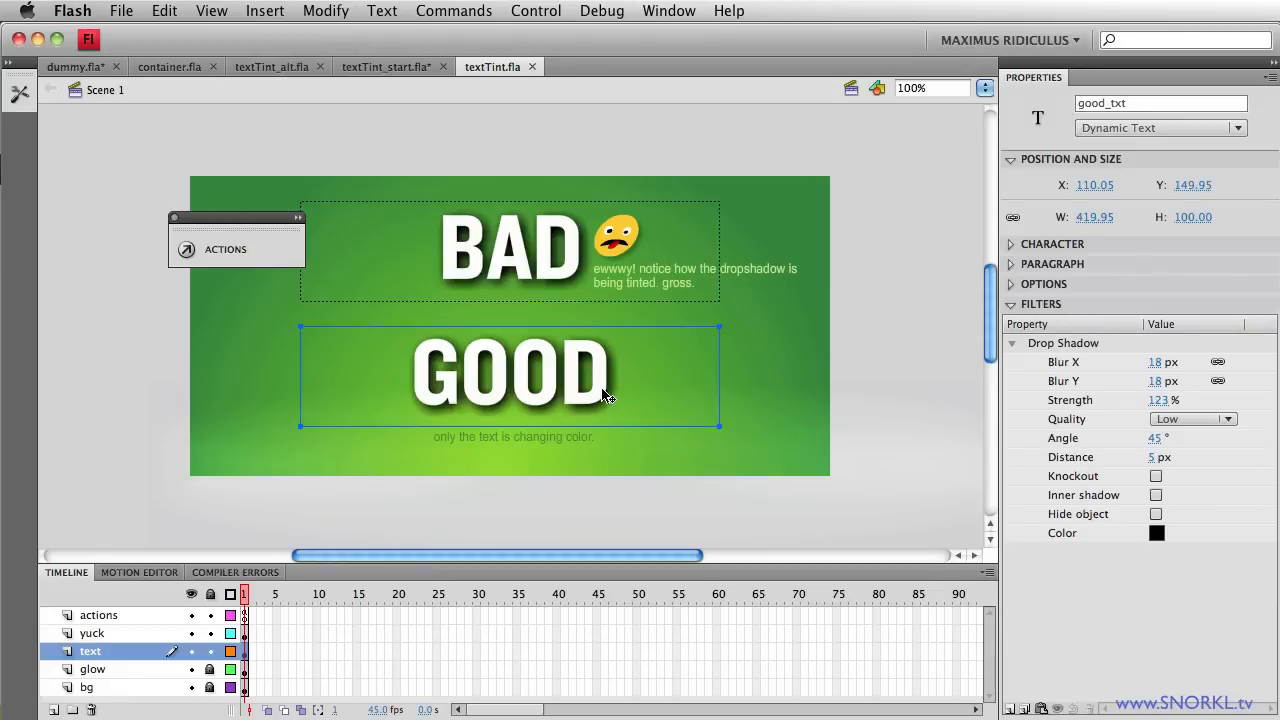
mouse_move(712, 450)
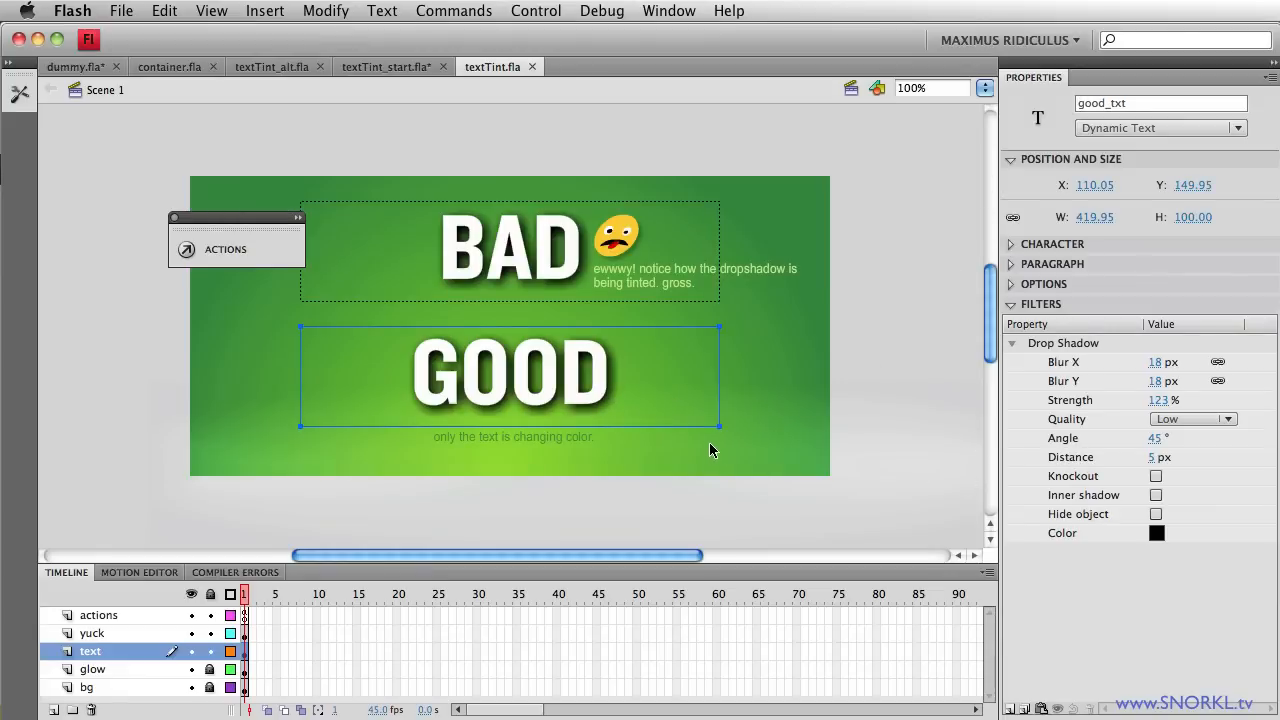
mouse_move(540, 378)
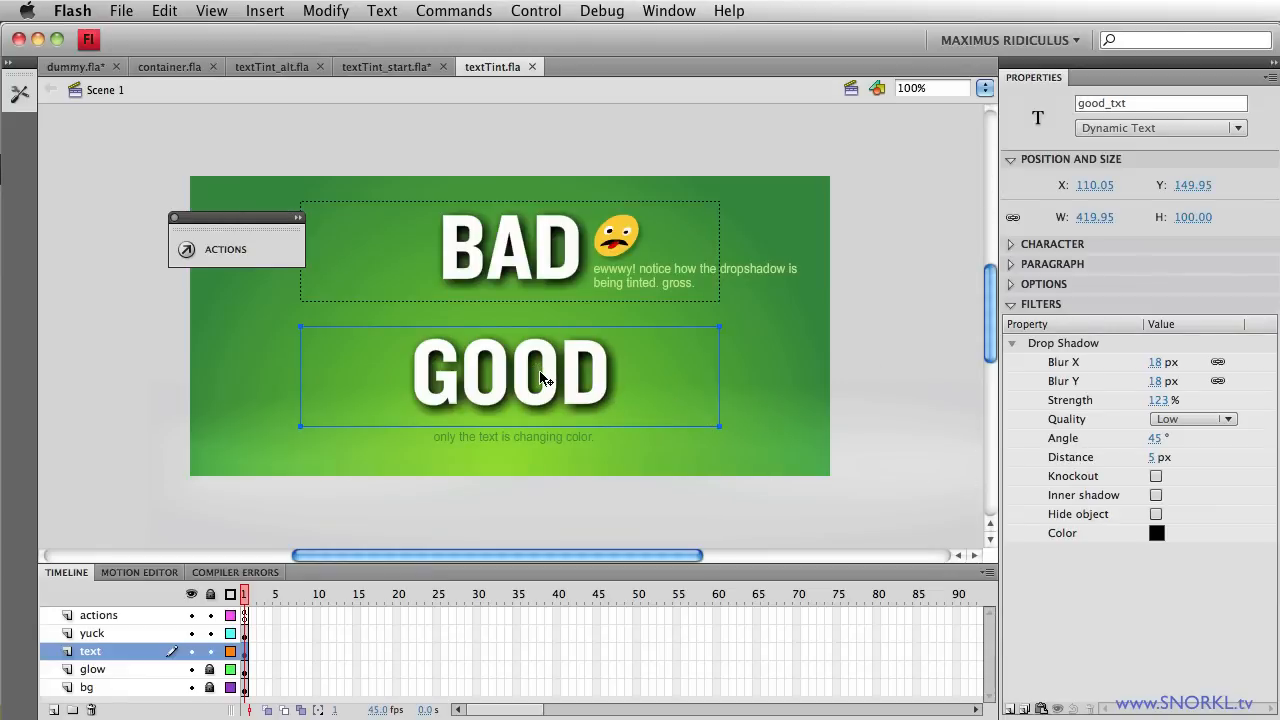
mouse_move(568, 382)
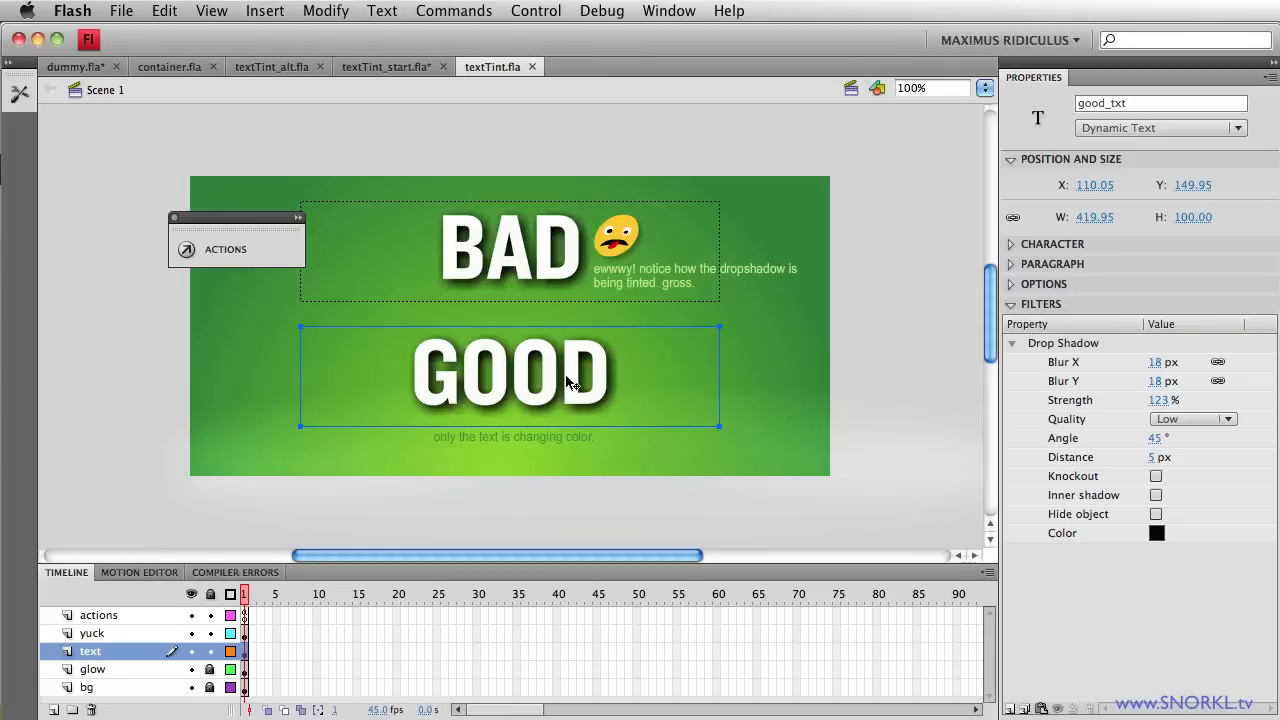
left_click(510, 248)
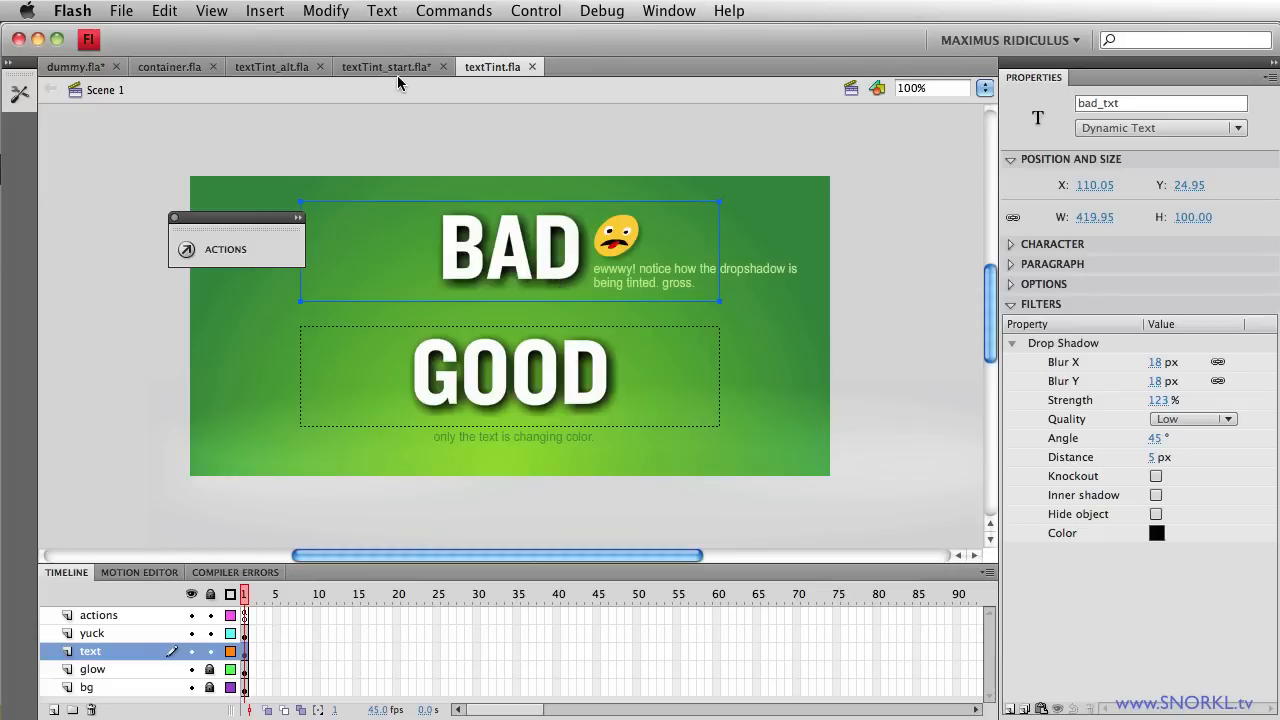
mouse_move(380, 92)
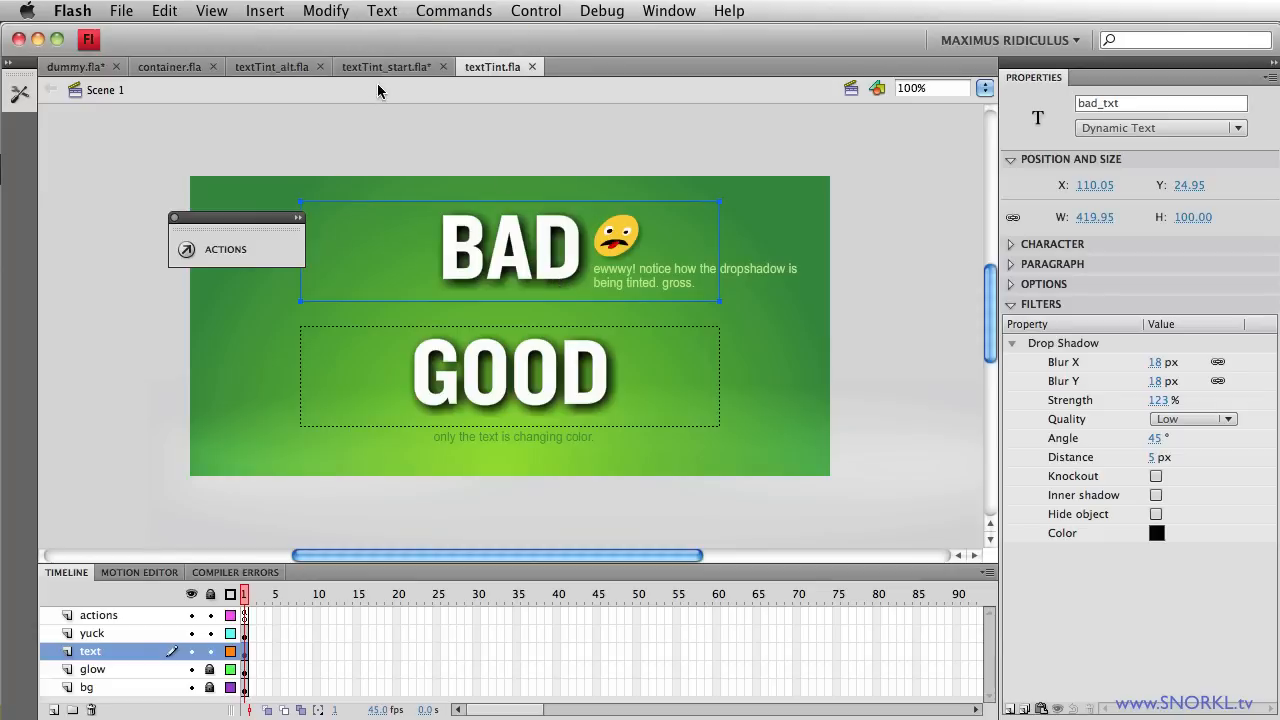
- Switch to textTint_start.fla, test it showing BAD tinted dark red, and close the preview
left_click(388, 66)
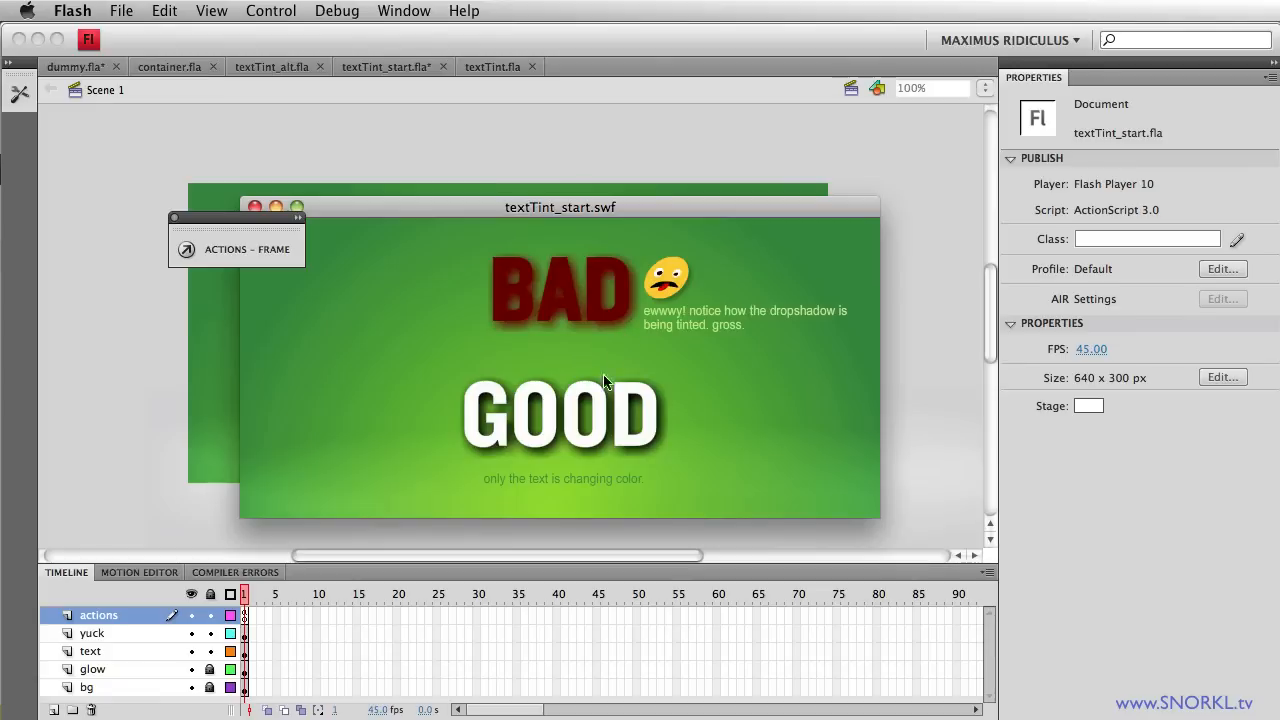
mouse_move(376, 226)
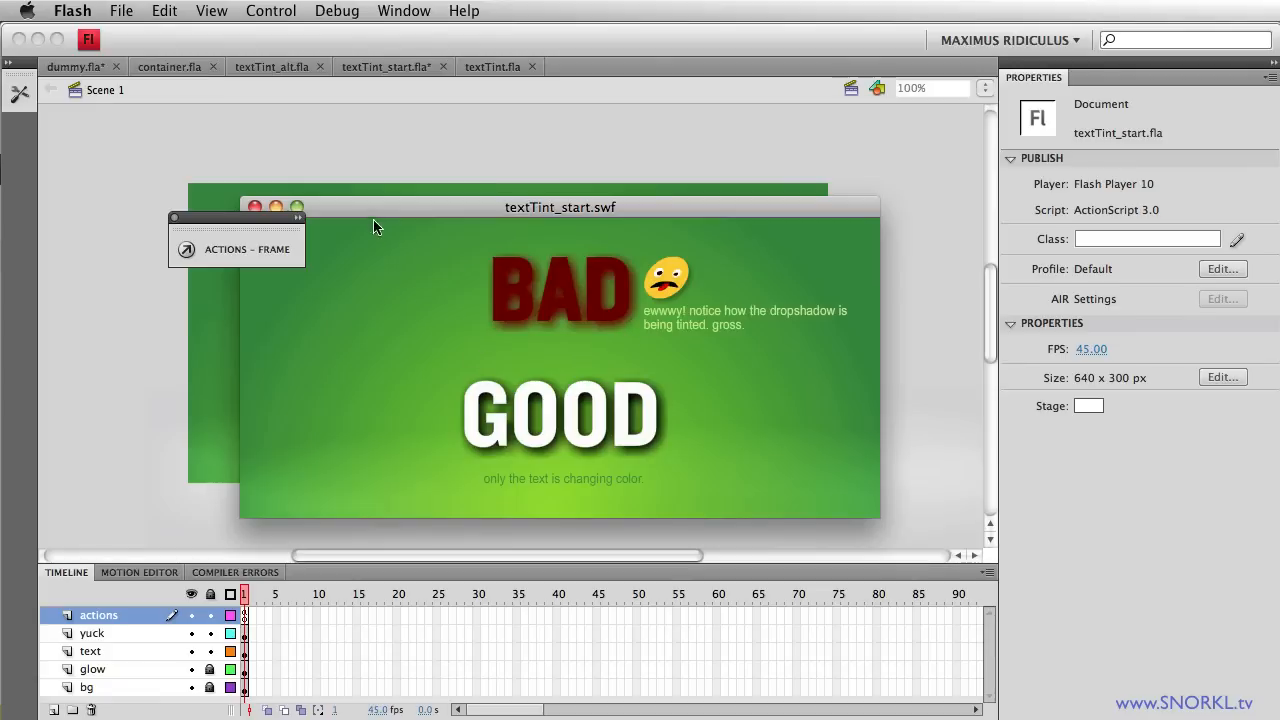
left_click(256, 206)
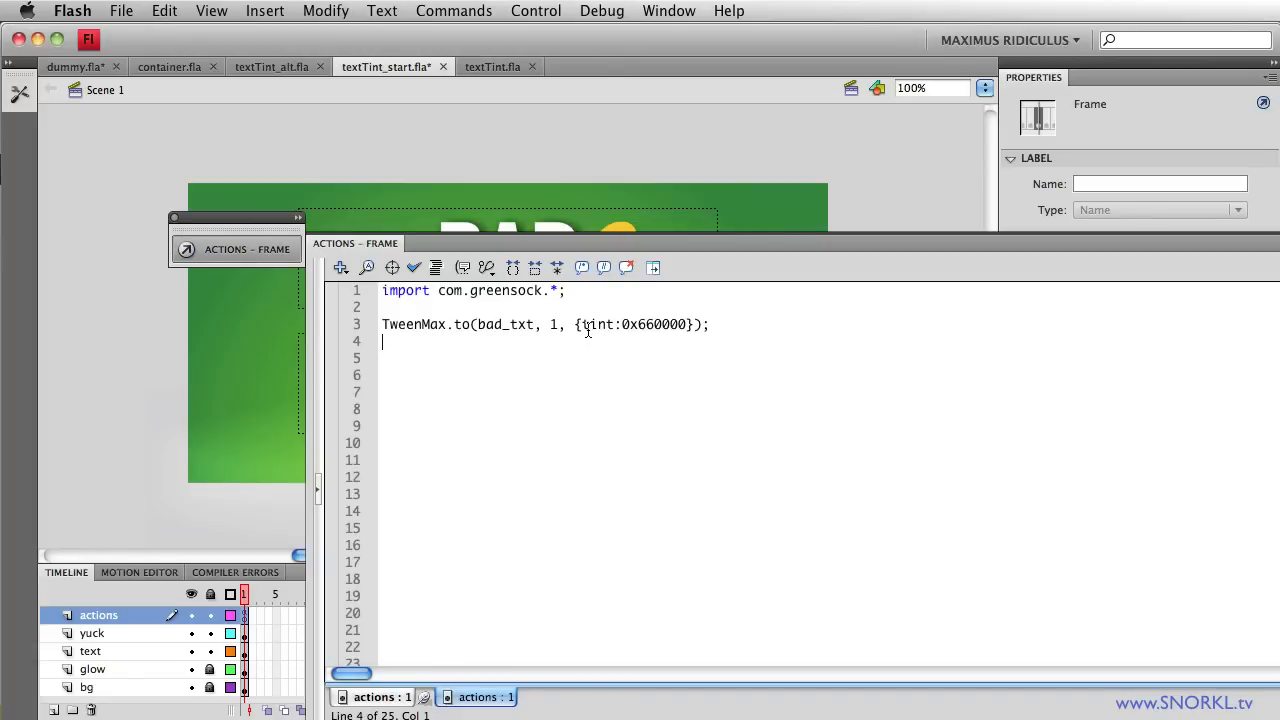
- Highlight bad_txt in the tint tween and add a blank line below it
double_click(596, 324)
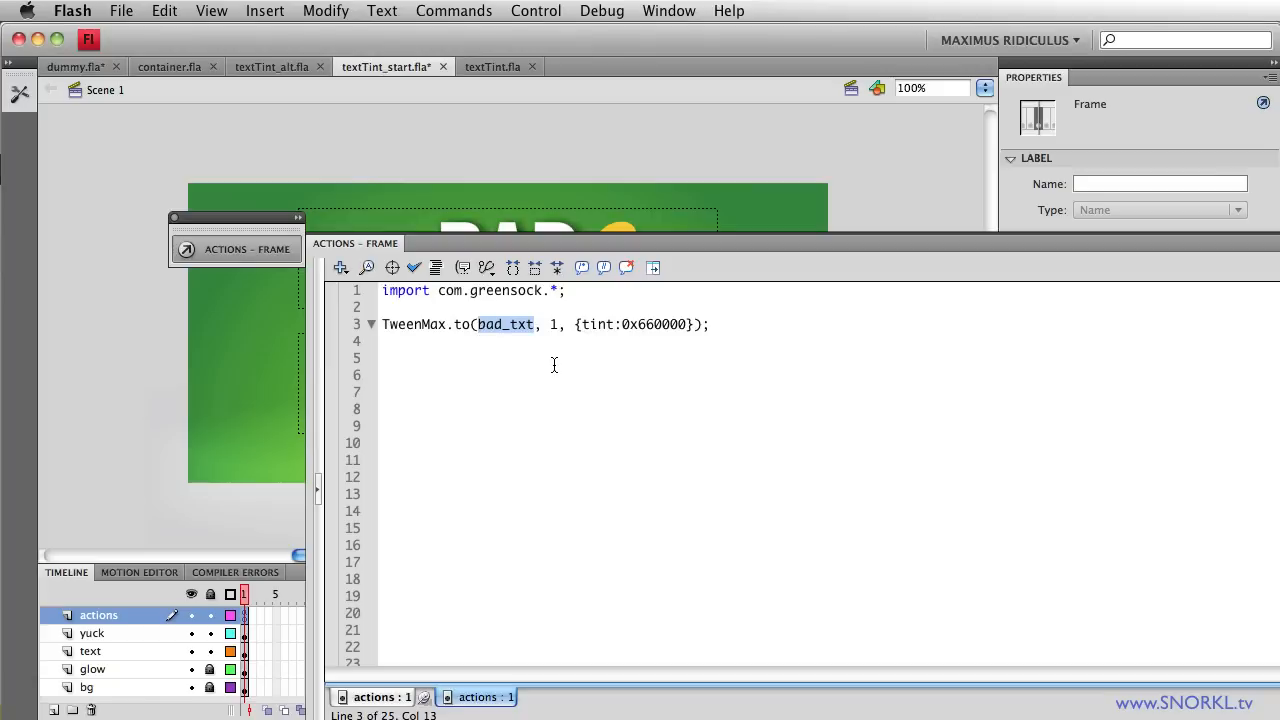
mouse_move(576, 376)
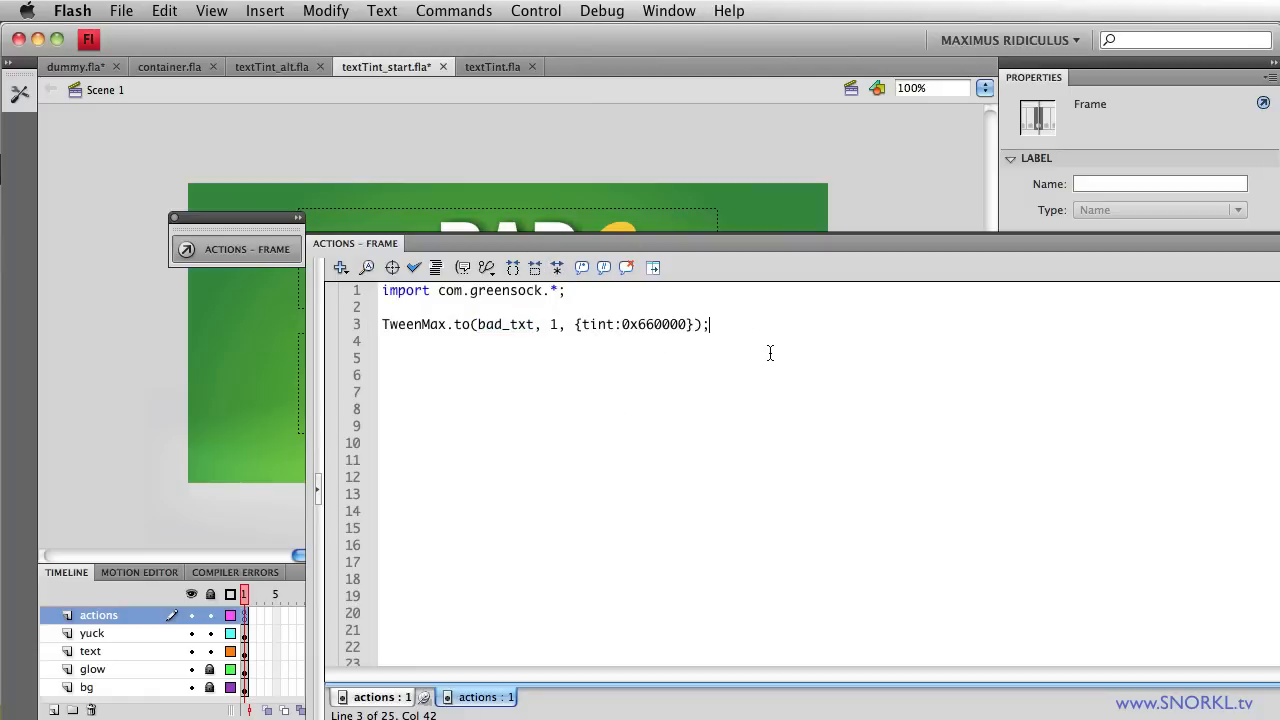
key("Return")
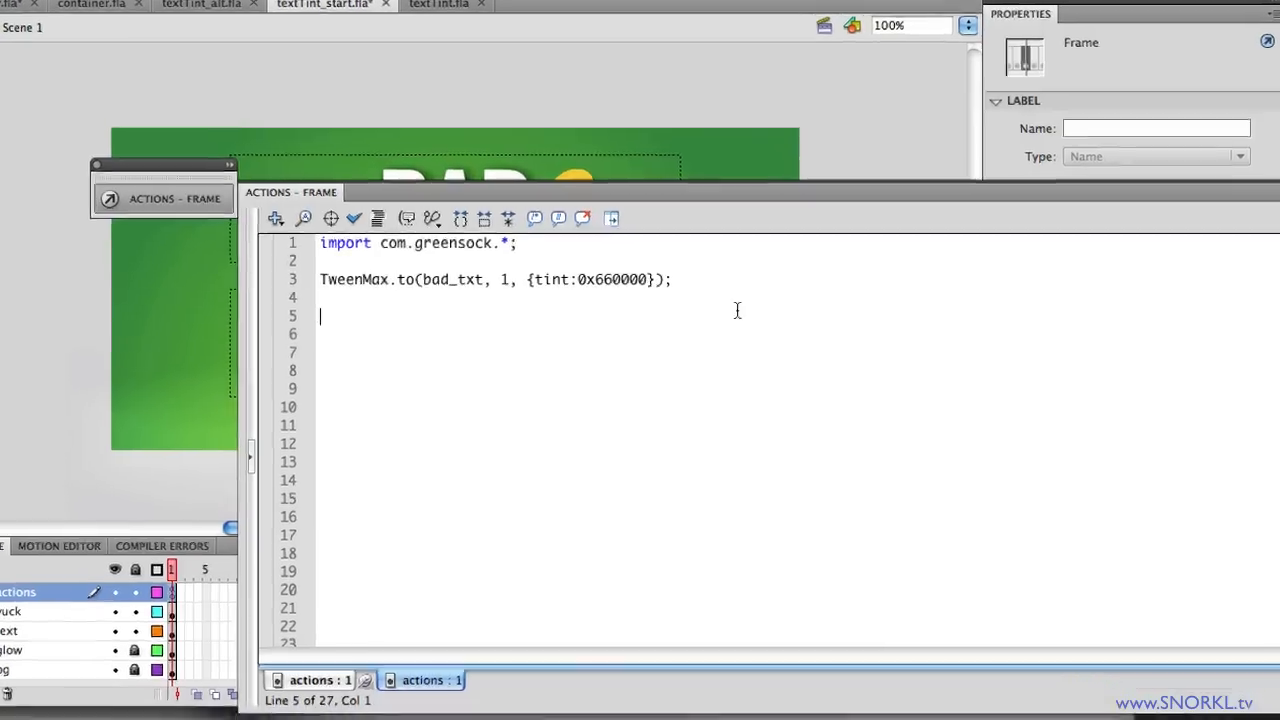
- Write good_txt.textColor = 0xFF0000 on line 5 of the frame script
type("good")
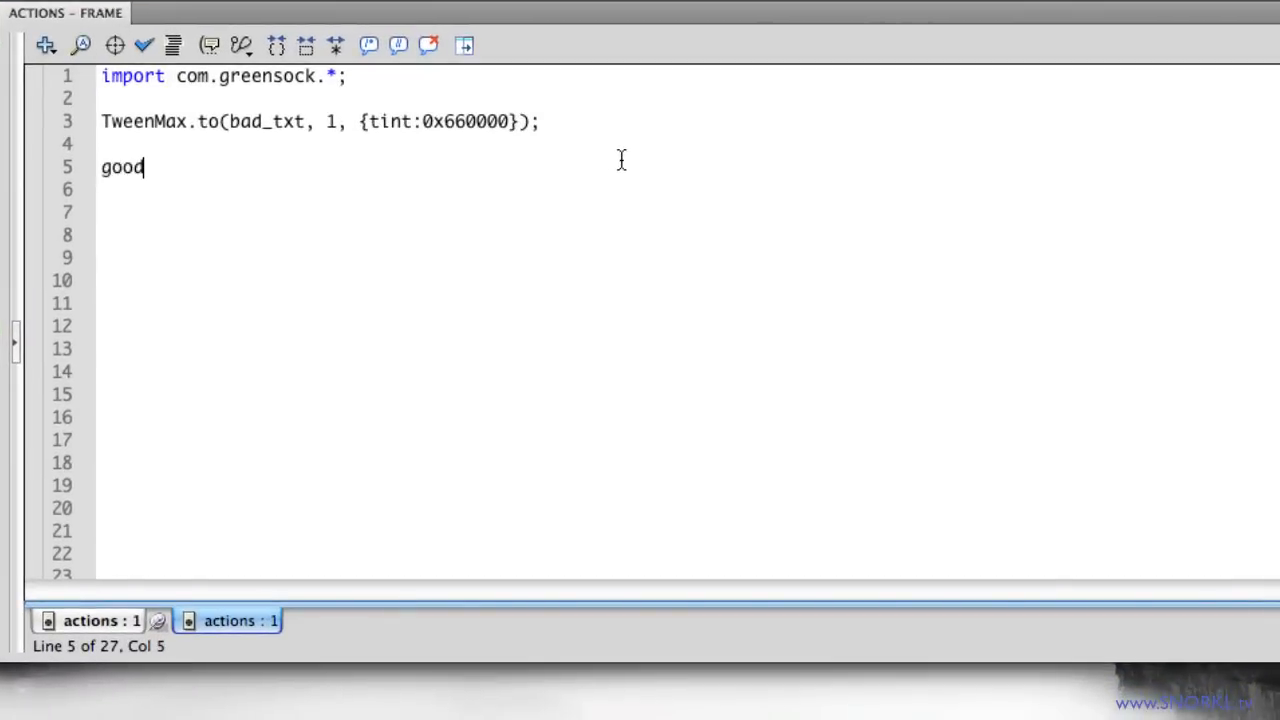
type("_tx")
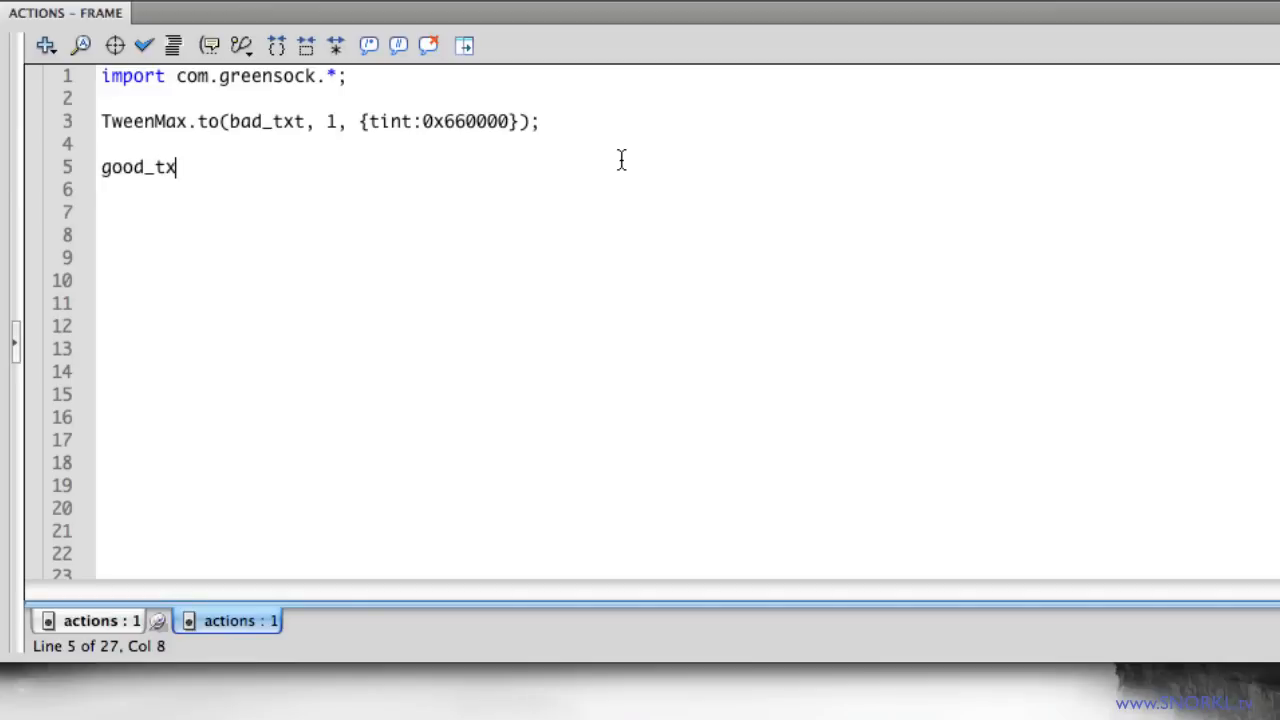
type(".text")
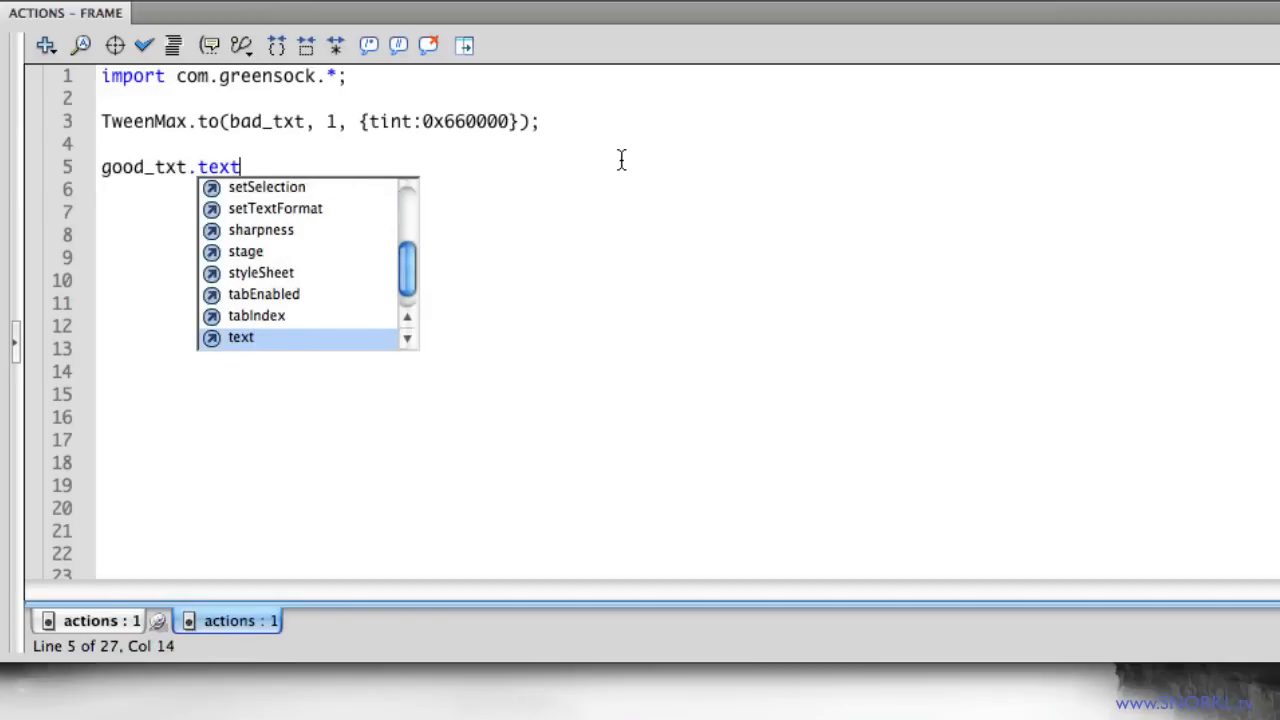
type("Color = 0")
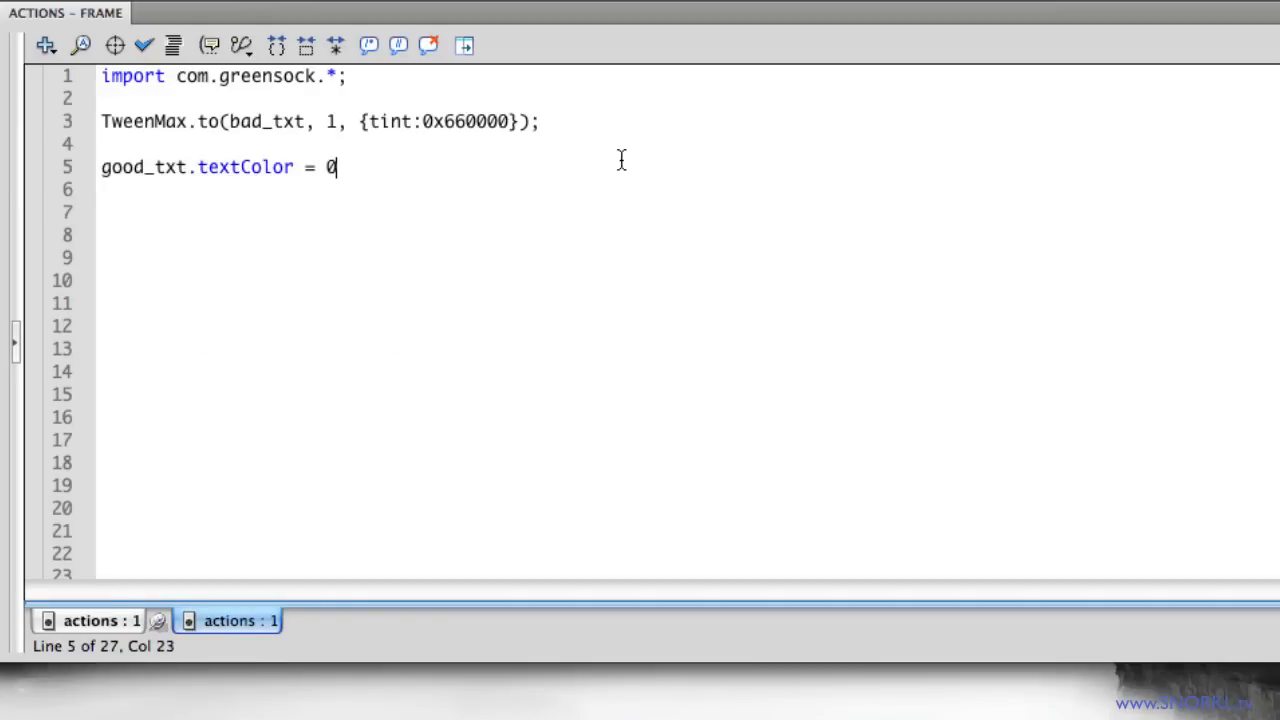
type("xFF")
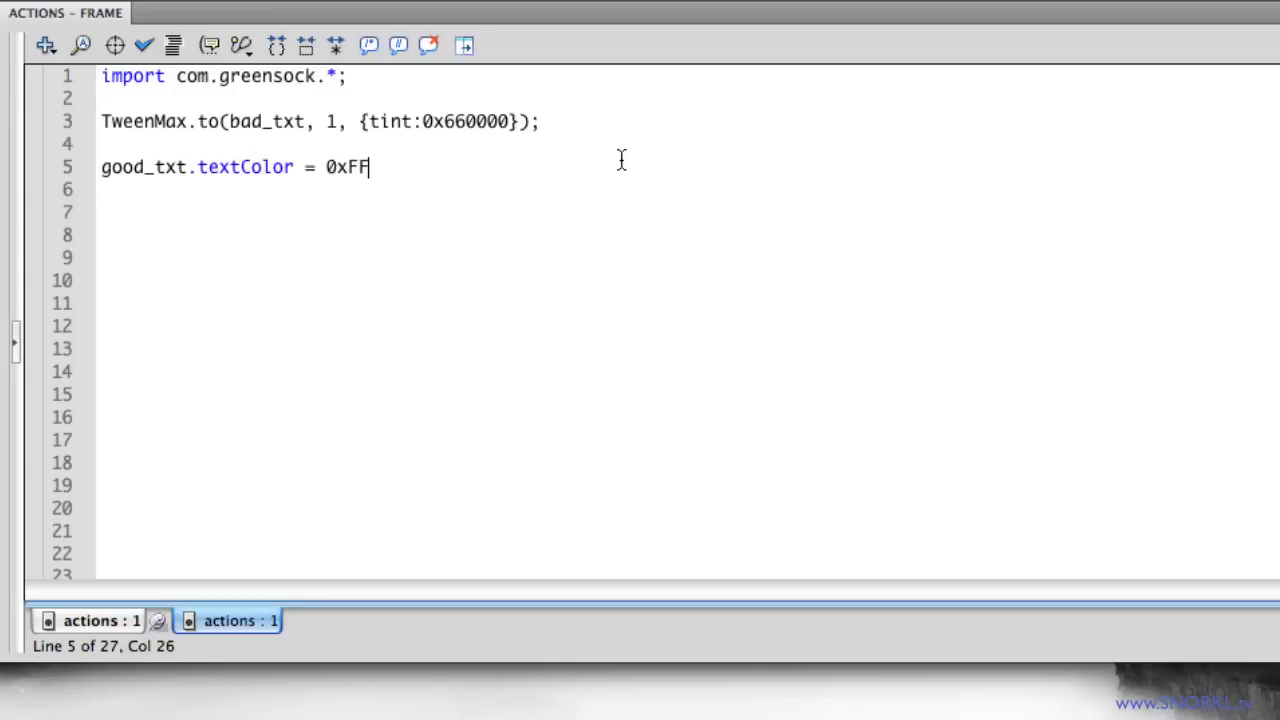
type("0000")
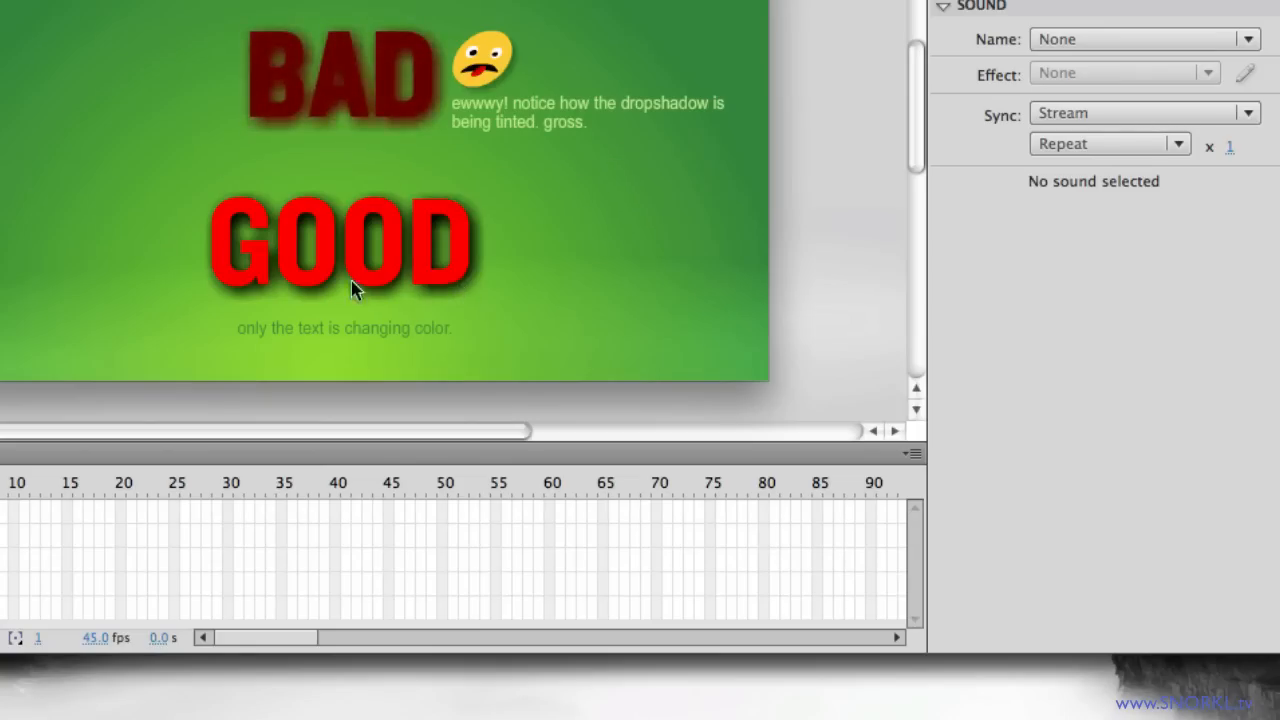
mouse_move(464, 256)
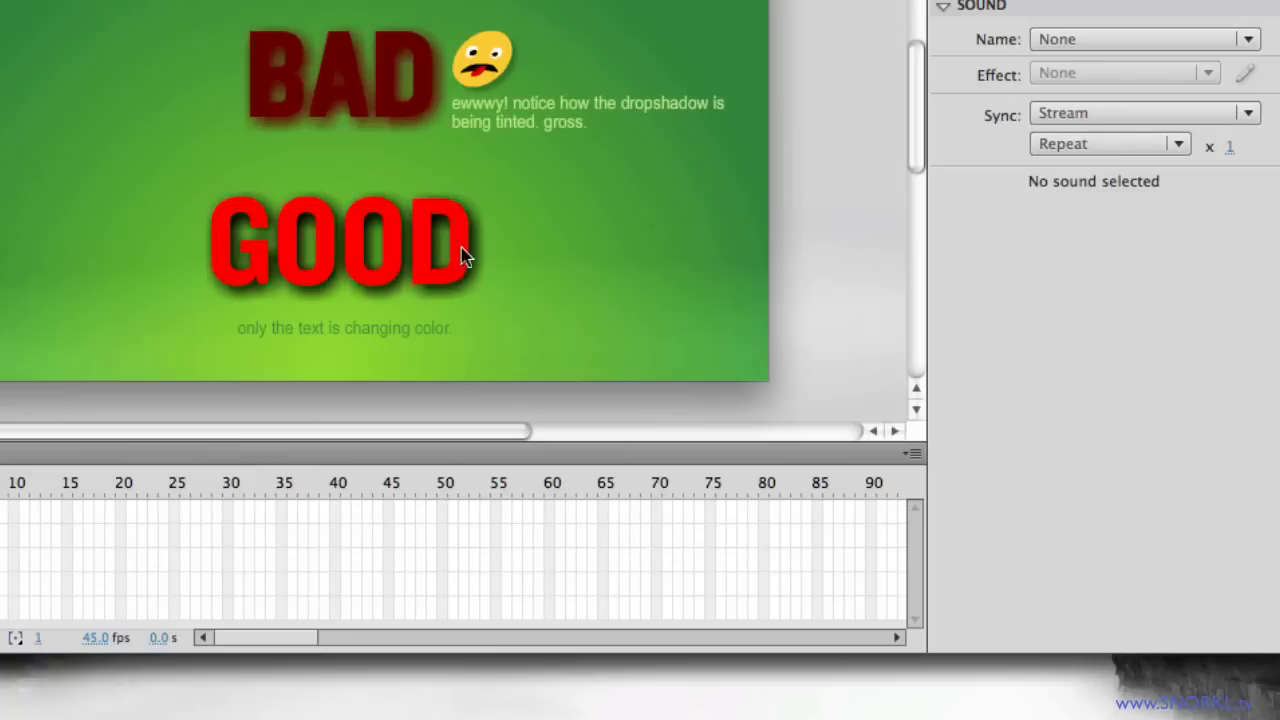
mouse_move(444, 310)
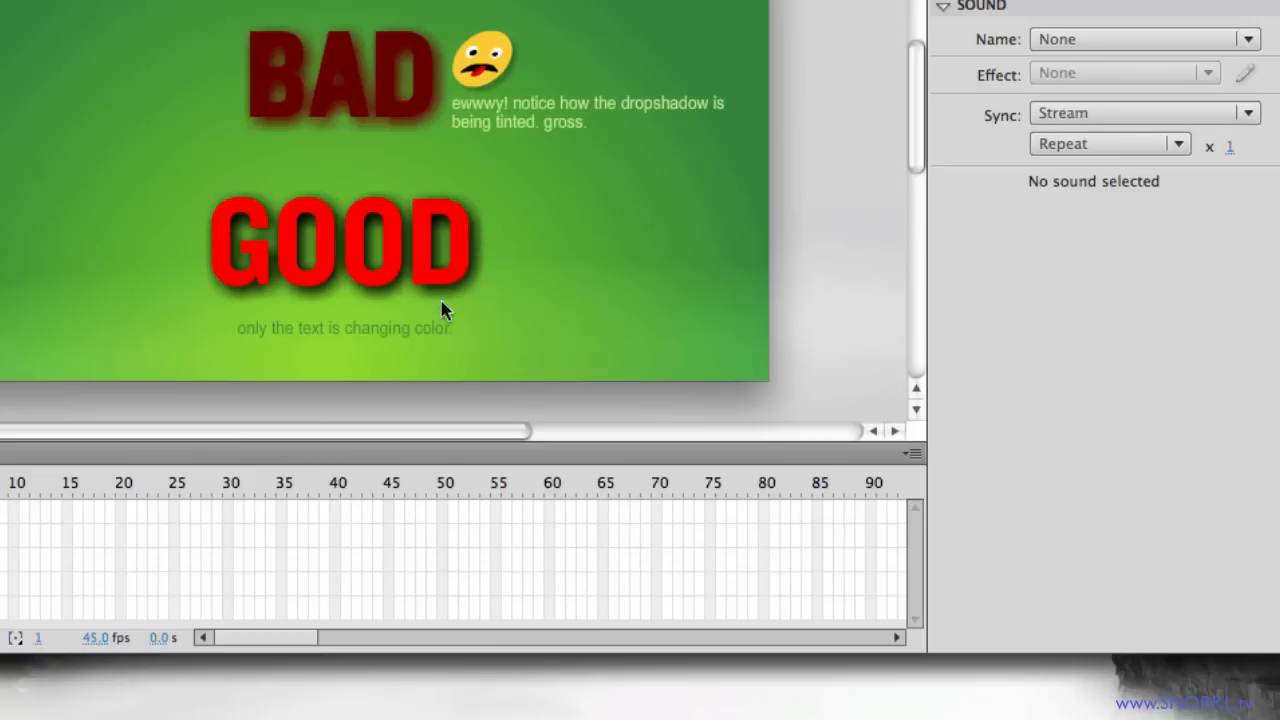
mouse_move(408, 298)
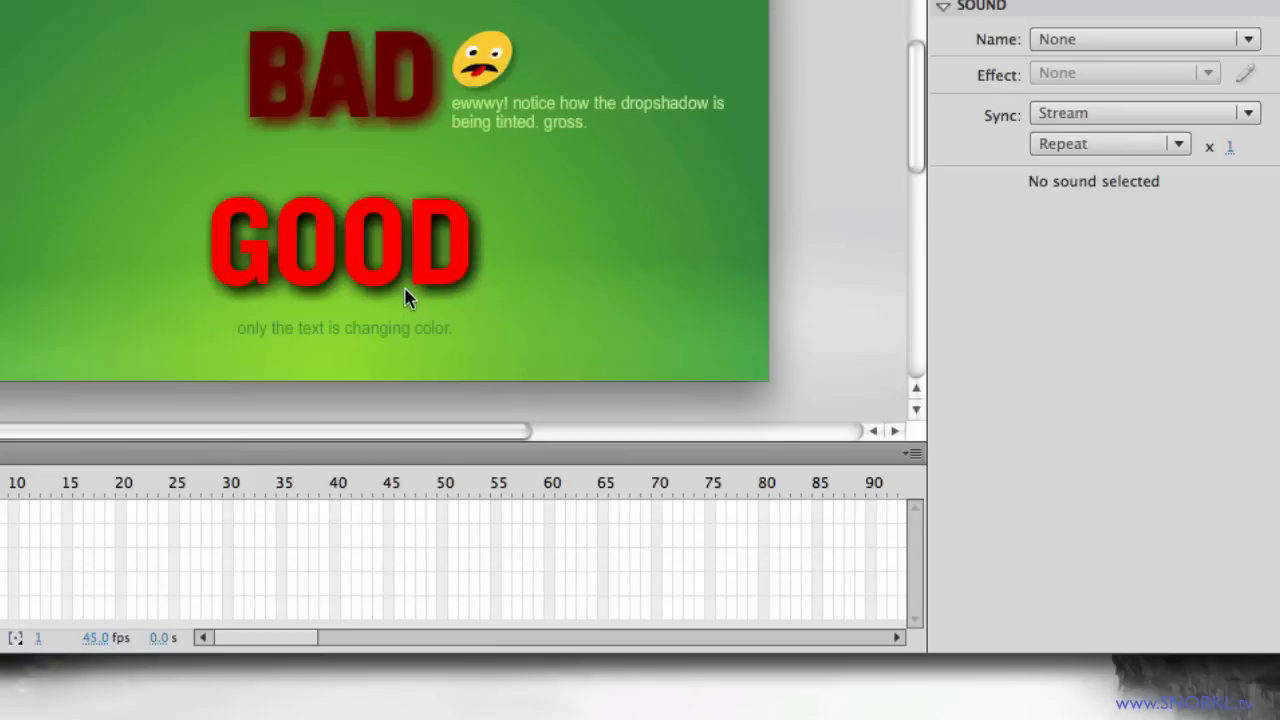
mouse_move(388, 248)
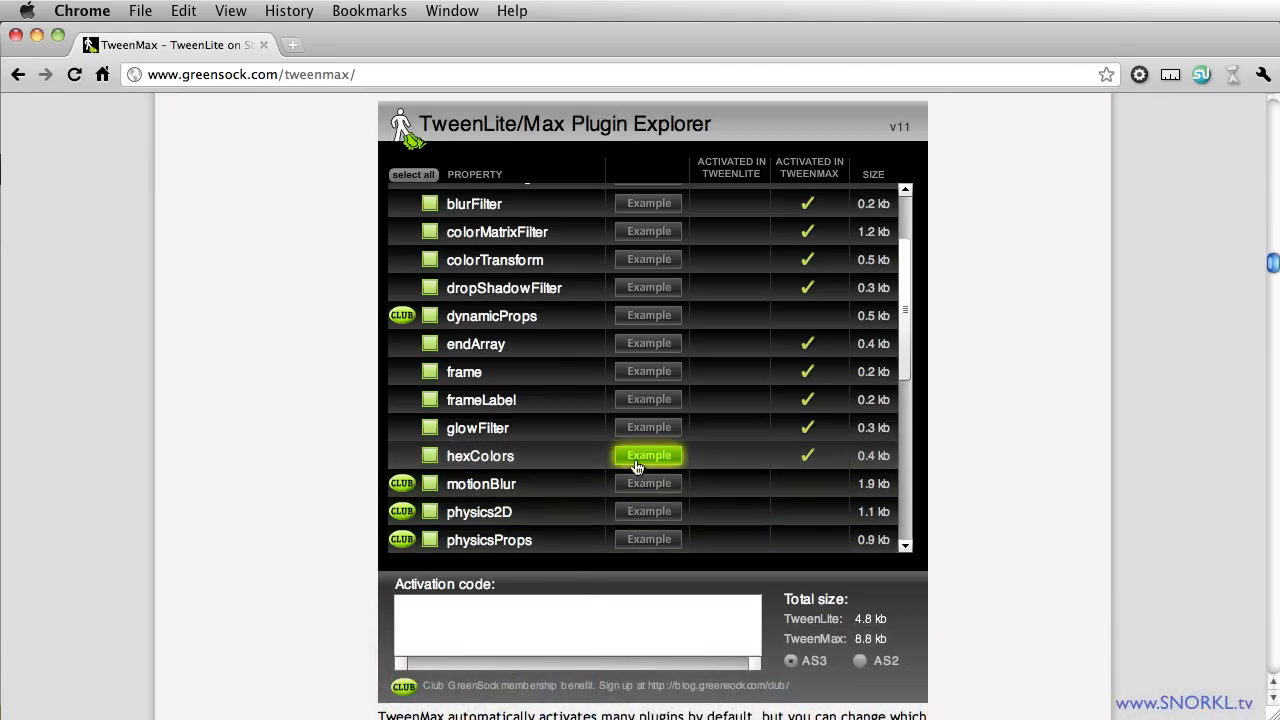
mouse_move(490, 388)
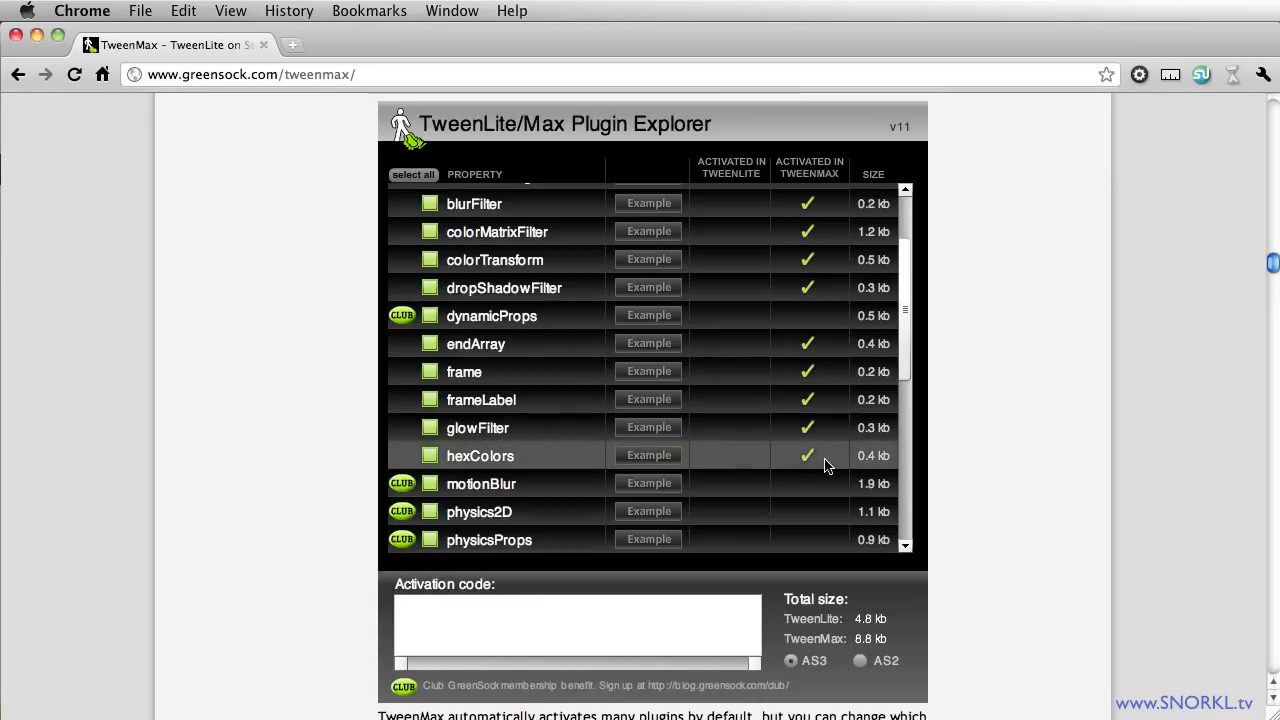
mouse_move(770, 460)
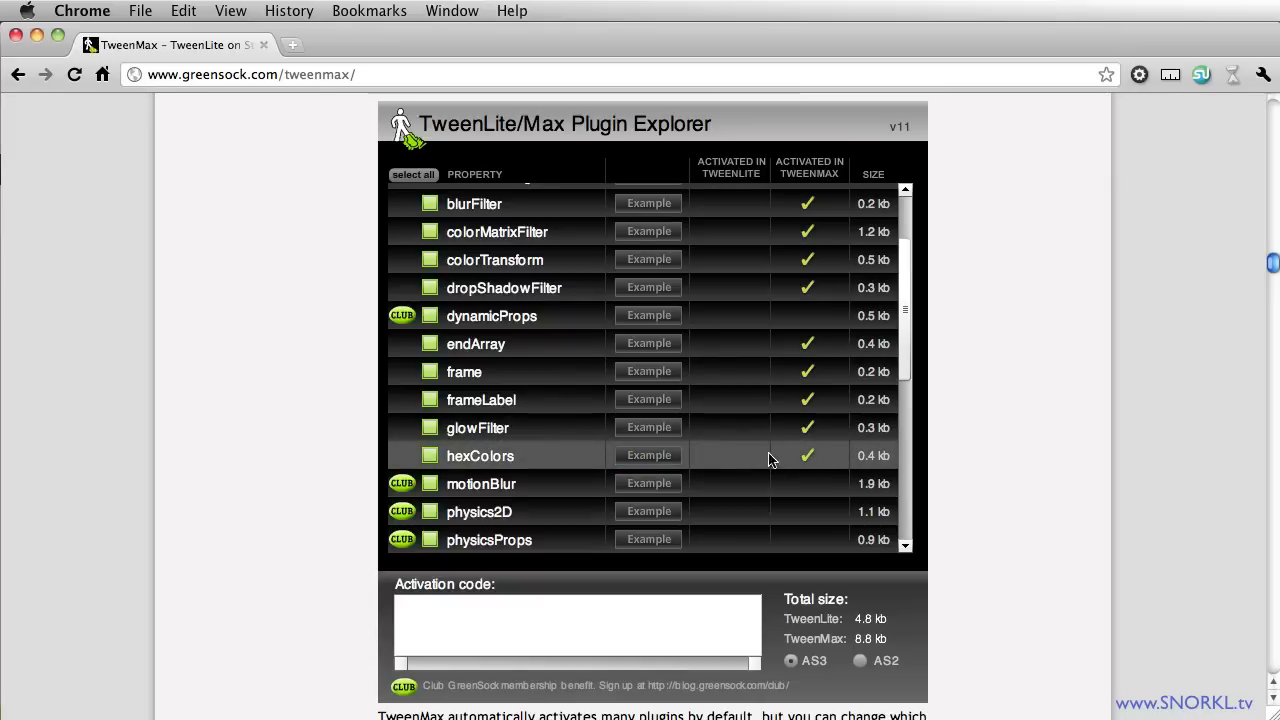
mouse_move(420, 470)
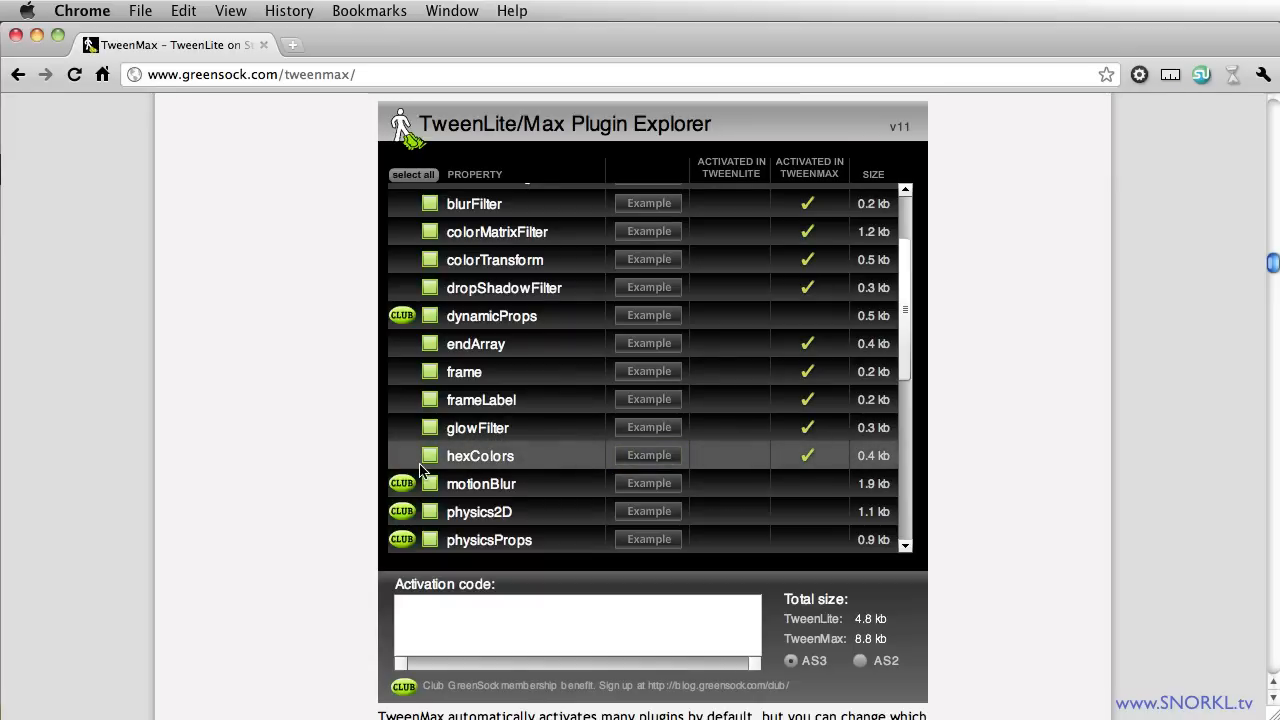
- Browse the TweenMax Plugin Explorer to hexColors and open its live example
left_click(430, 456)
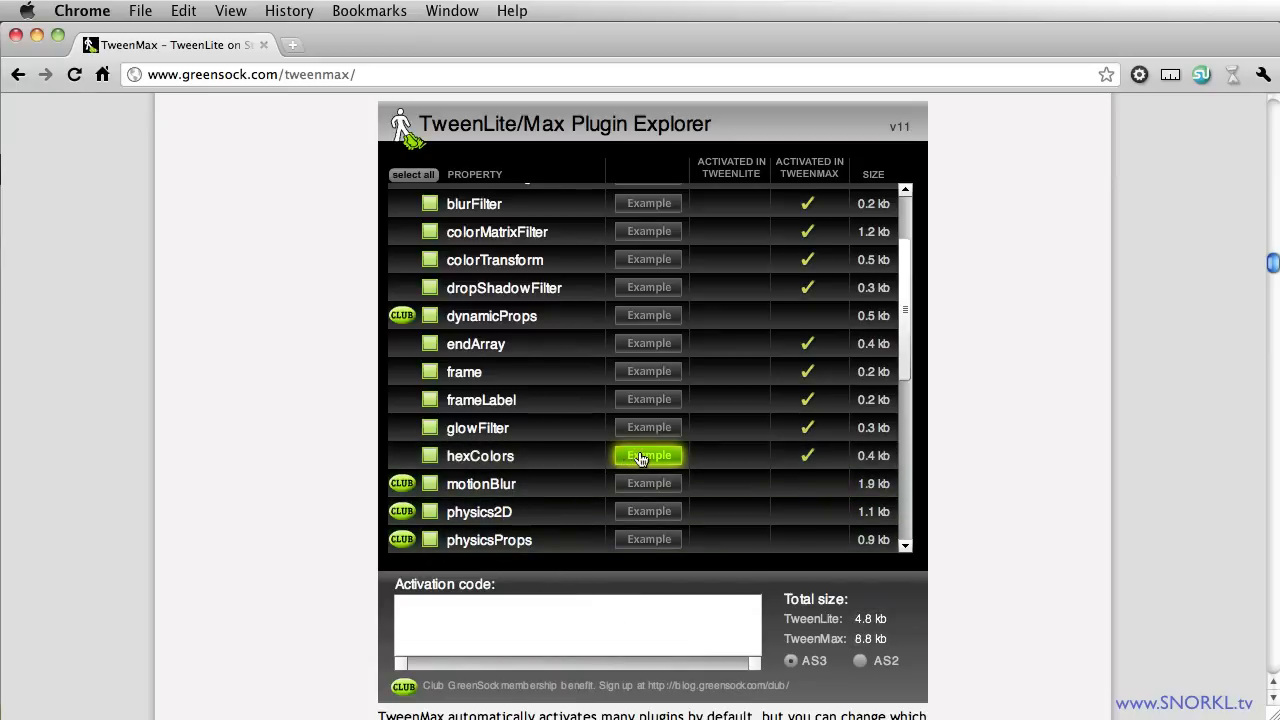
left_click(648, 456)
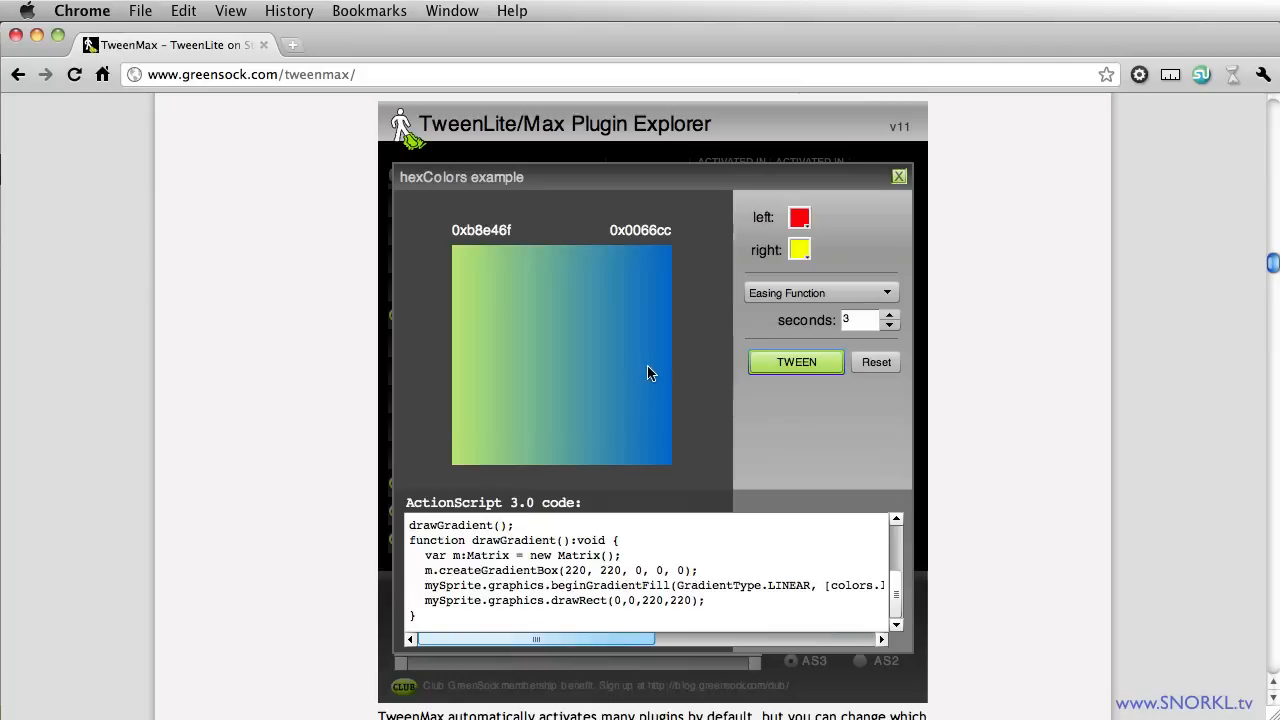
mouse_move(440, 344)
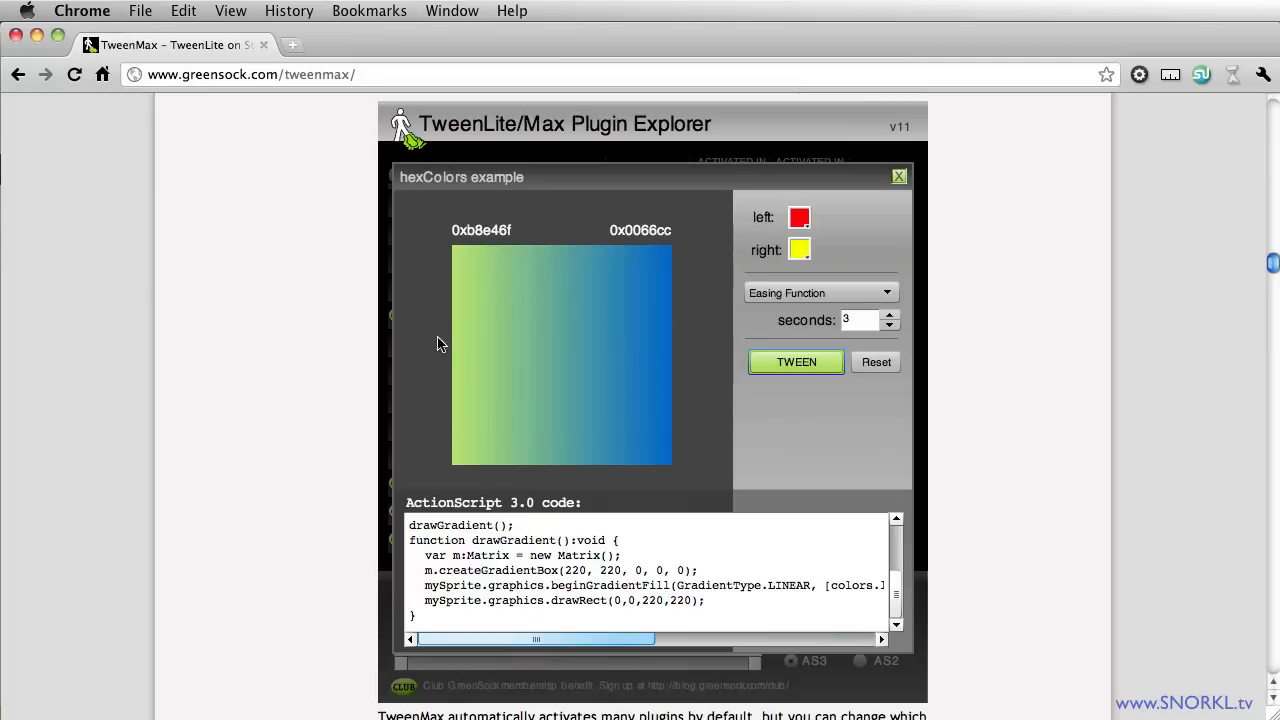
mouse_move(652, 360)
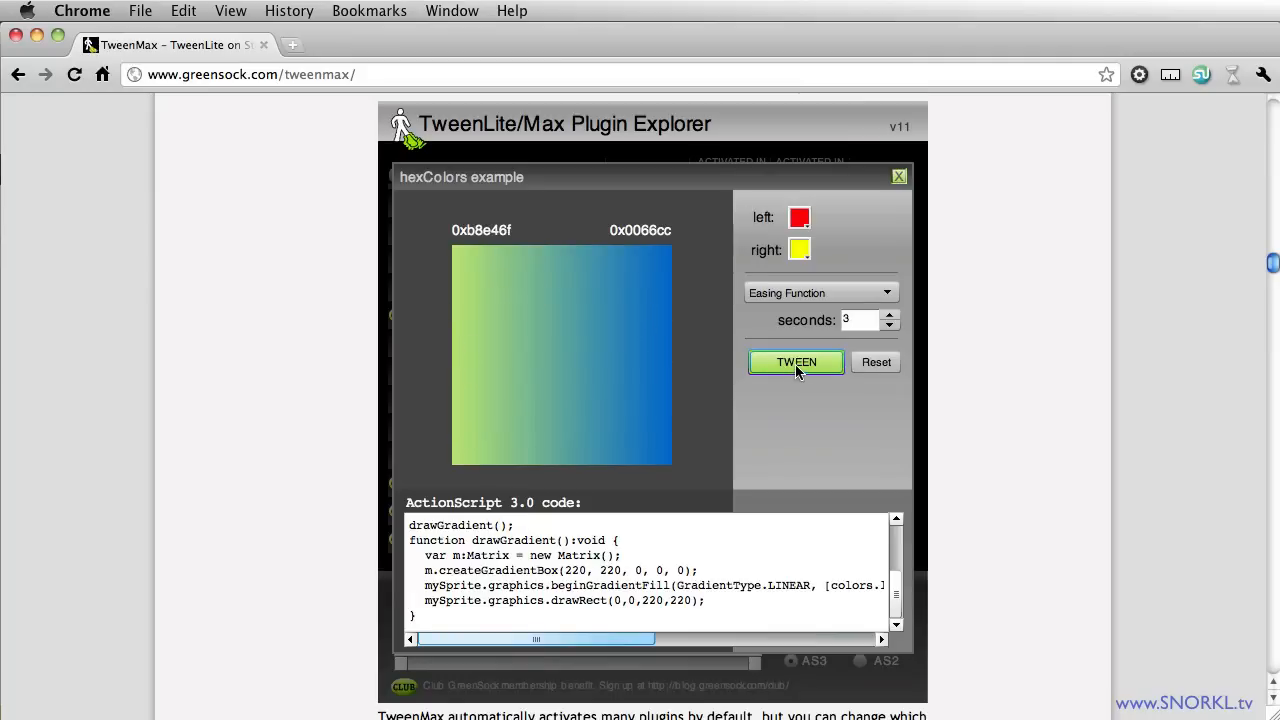
- Run the gradient tween, reset and rerun it, then highlight the colour properties in its code
left_click(796, 362)
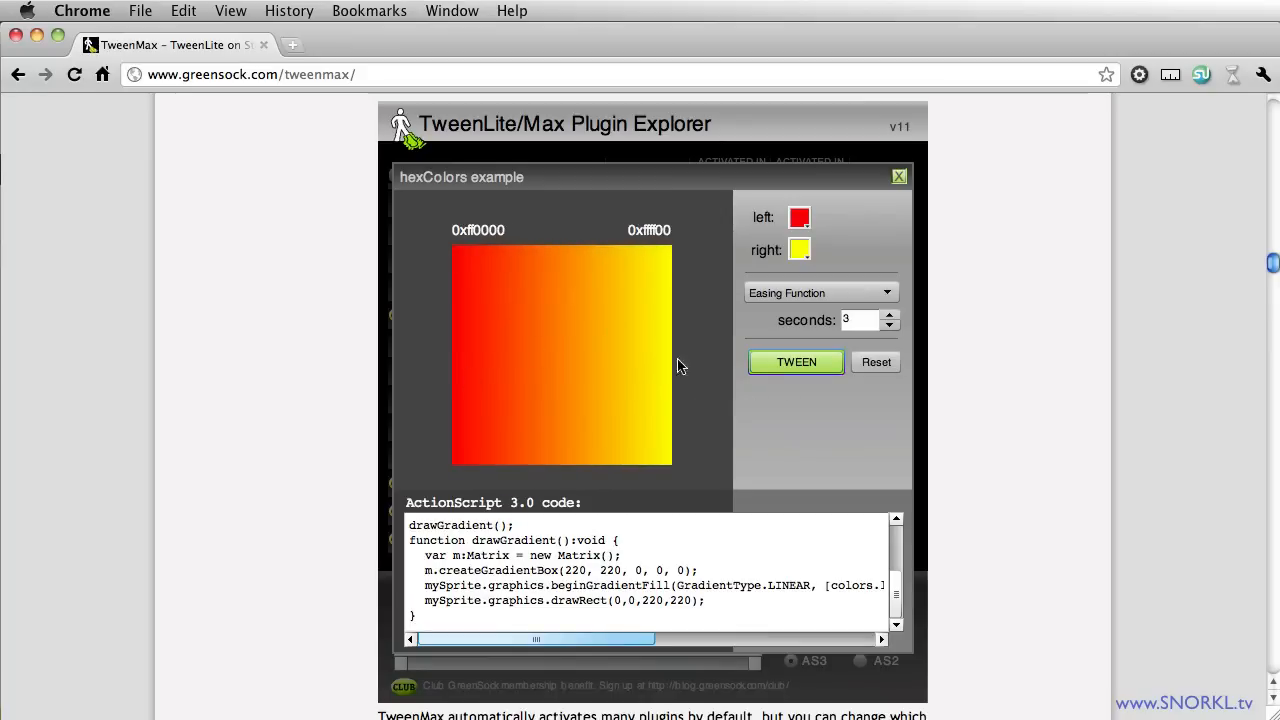
left_click(796, 362)
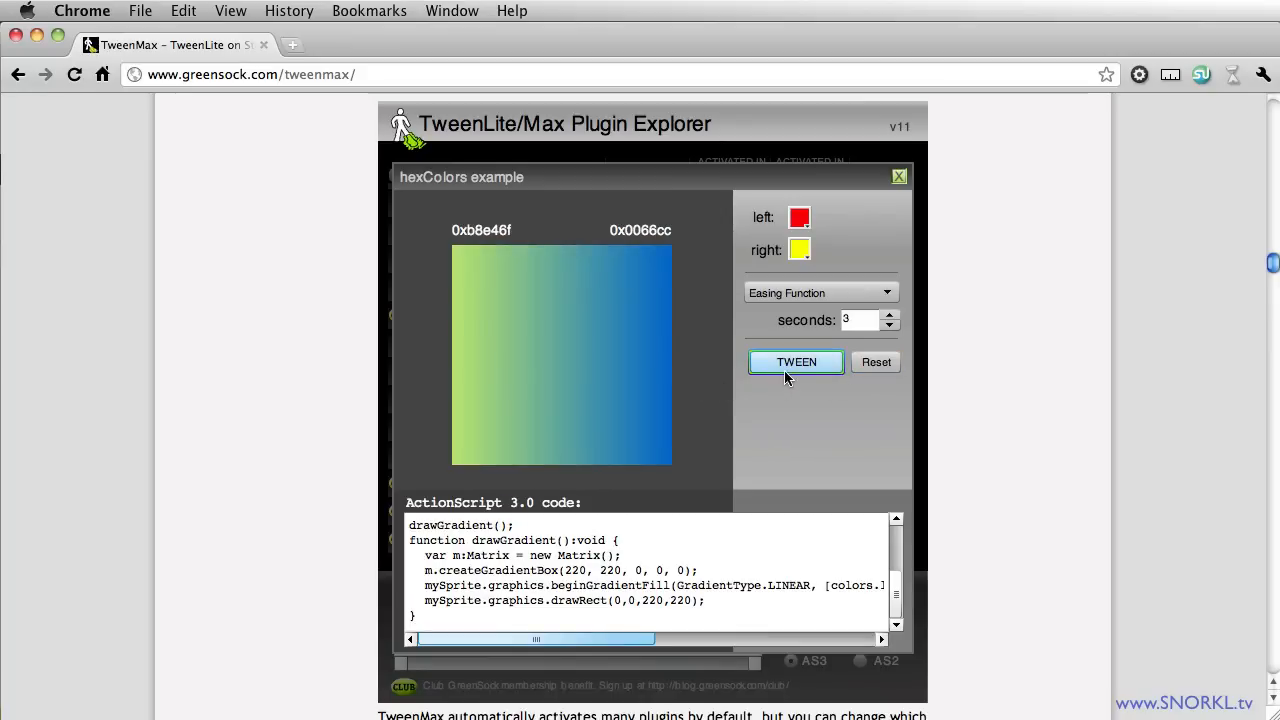
left_click(796, 362)
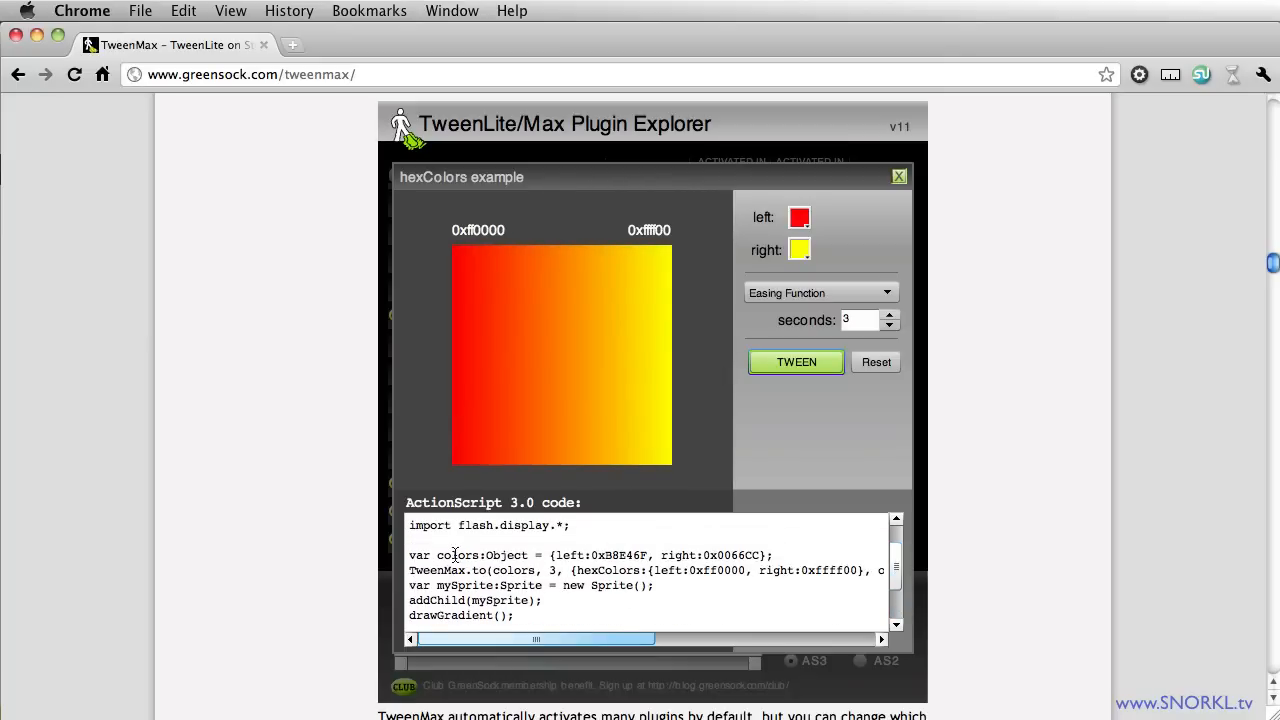
double_click(576, 556)
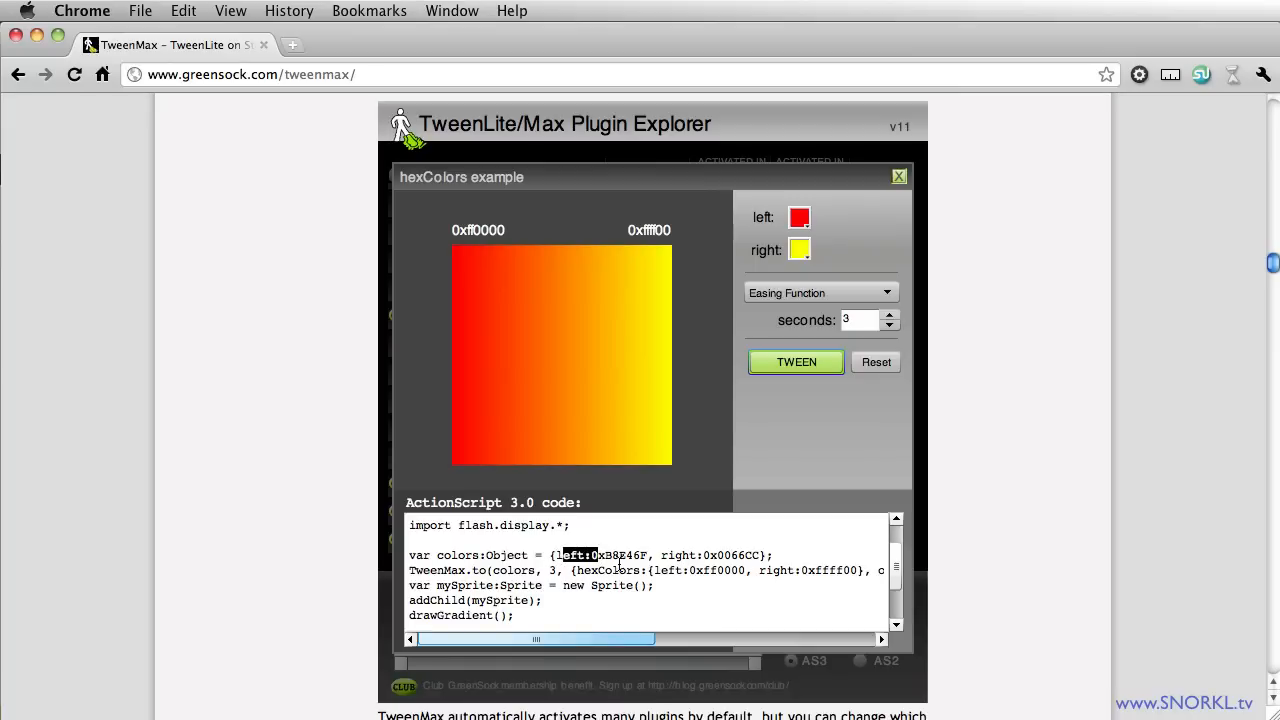
double_click(680, 556)
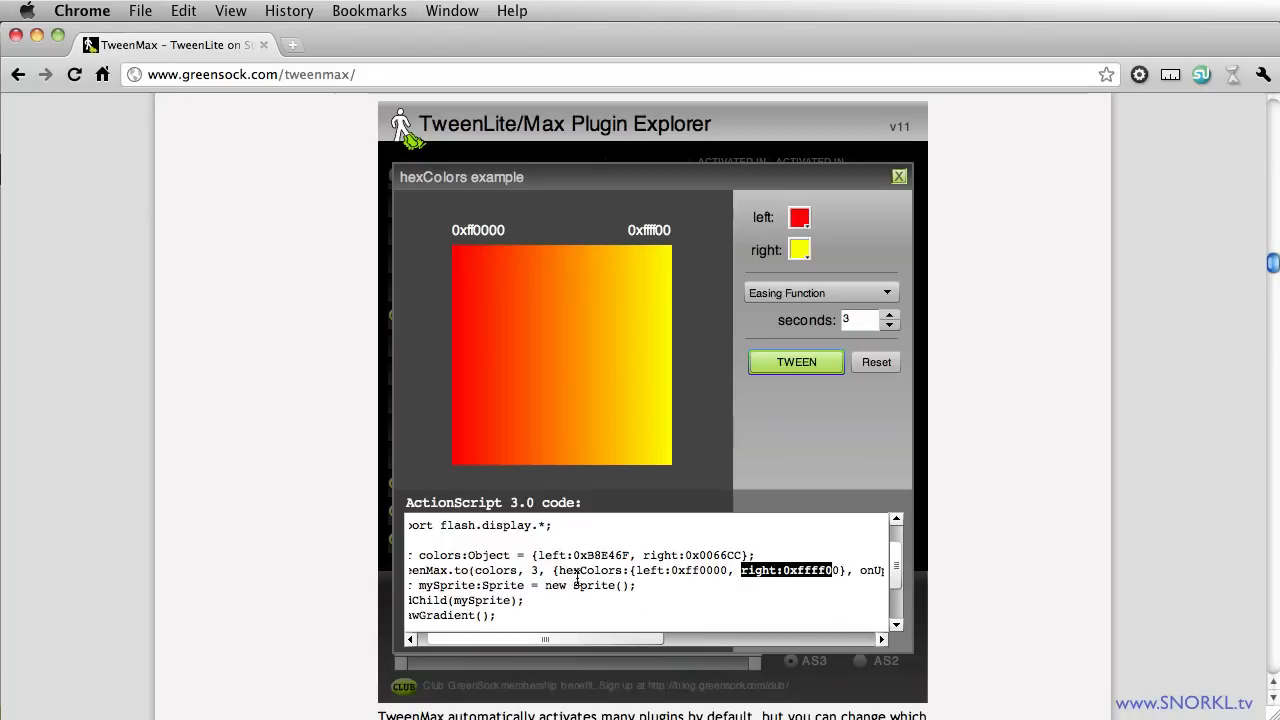
mouse_move(720, 586)
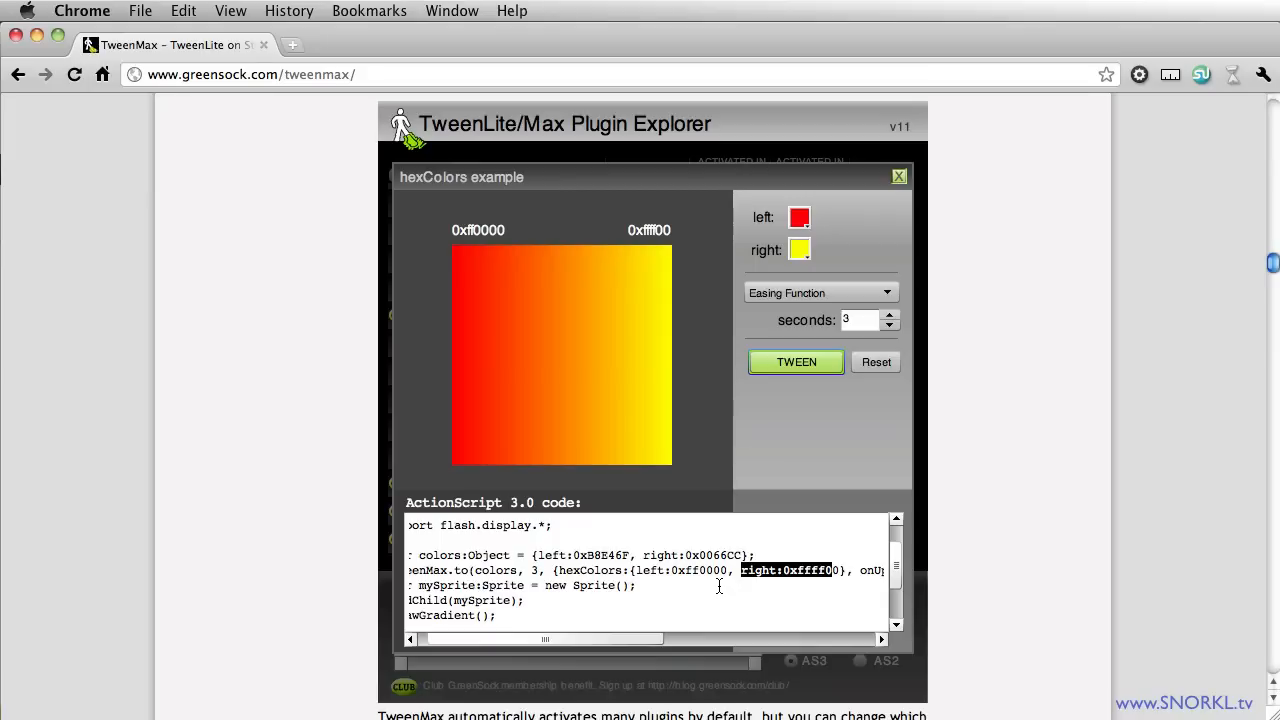
mouse_move(584, 356)
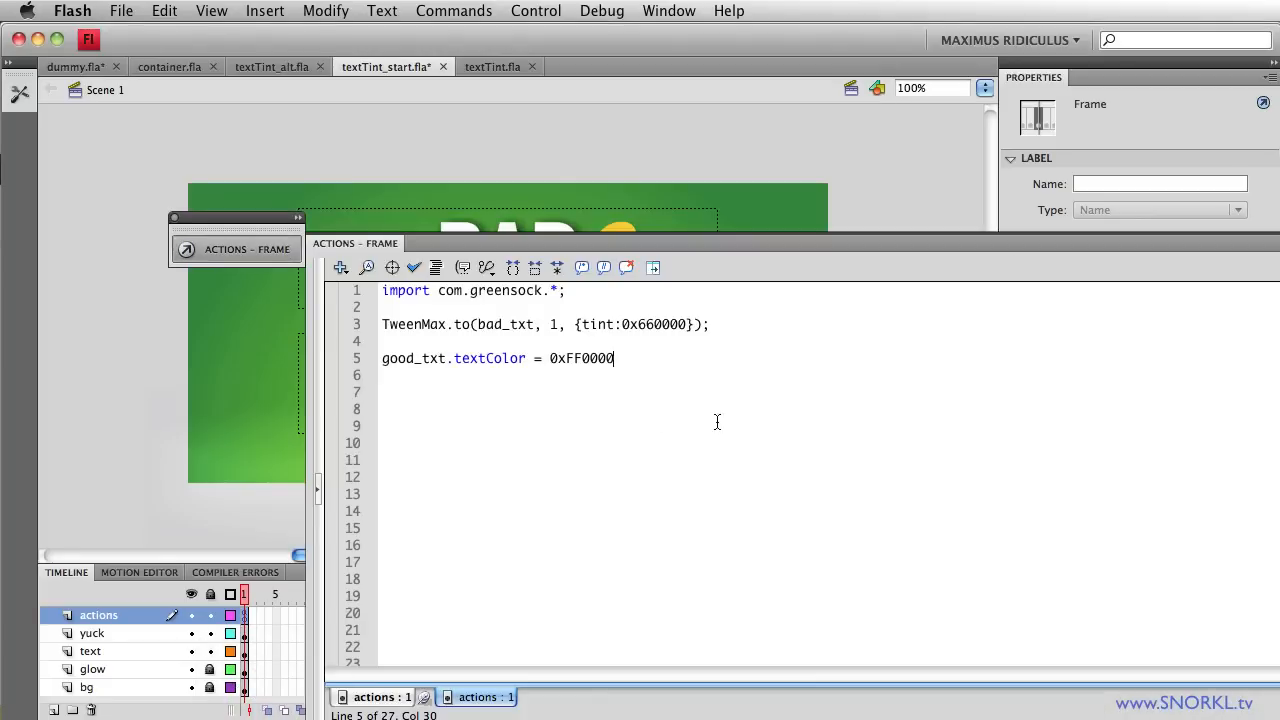
- Add TweenMax.to(good_txt, 1, {hexColors:{textColor:0xffff33}, repeat:100, yoyo:true, repeatDelay:1})
scroll("down", 3)
type("TweenMax.to(good_txt, 1, {hexColors:{textColor:0xffff33}, repeat:100, yoyo:true, repeatDelay:1});")
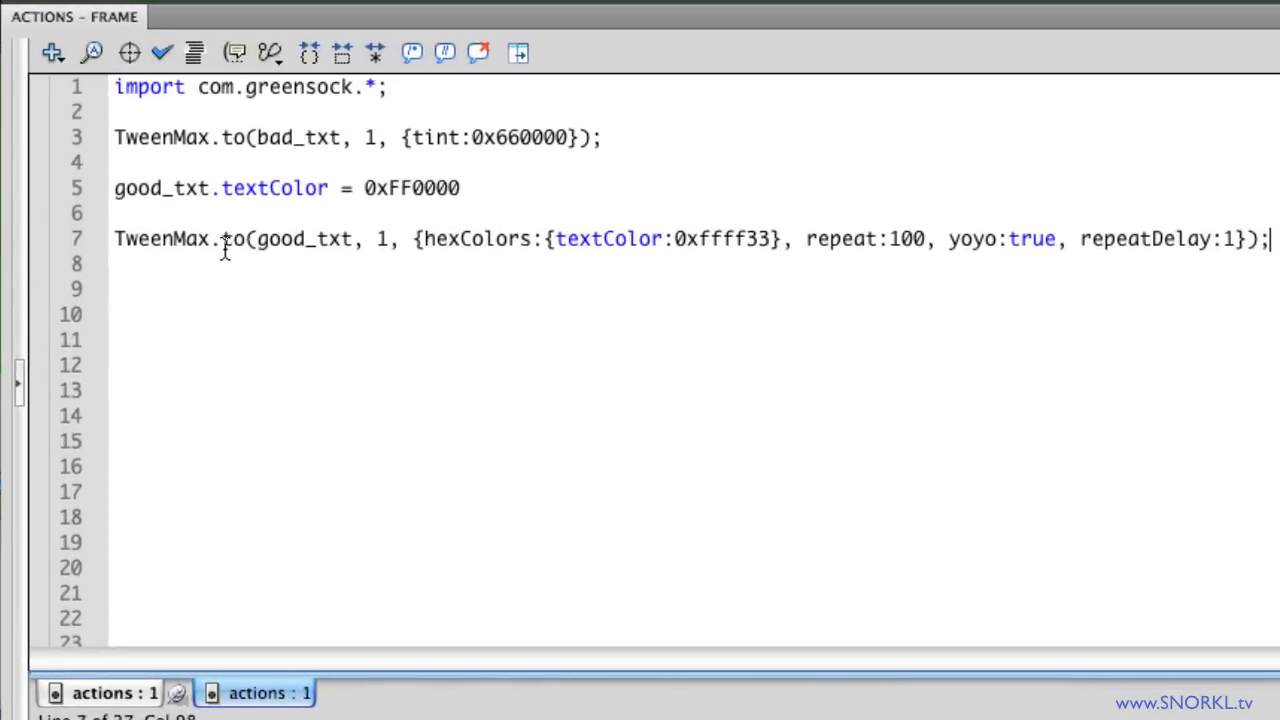
mouse_move(258, 240)
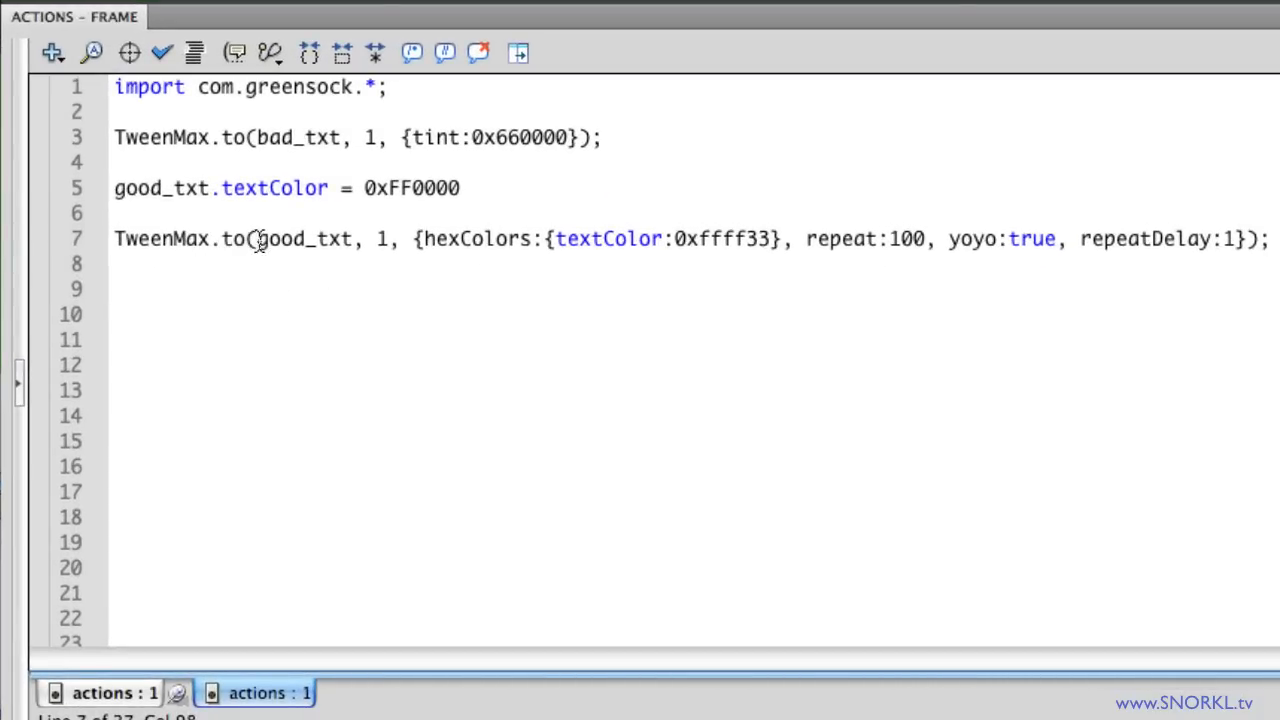
double_click(304, 238)
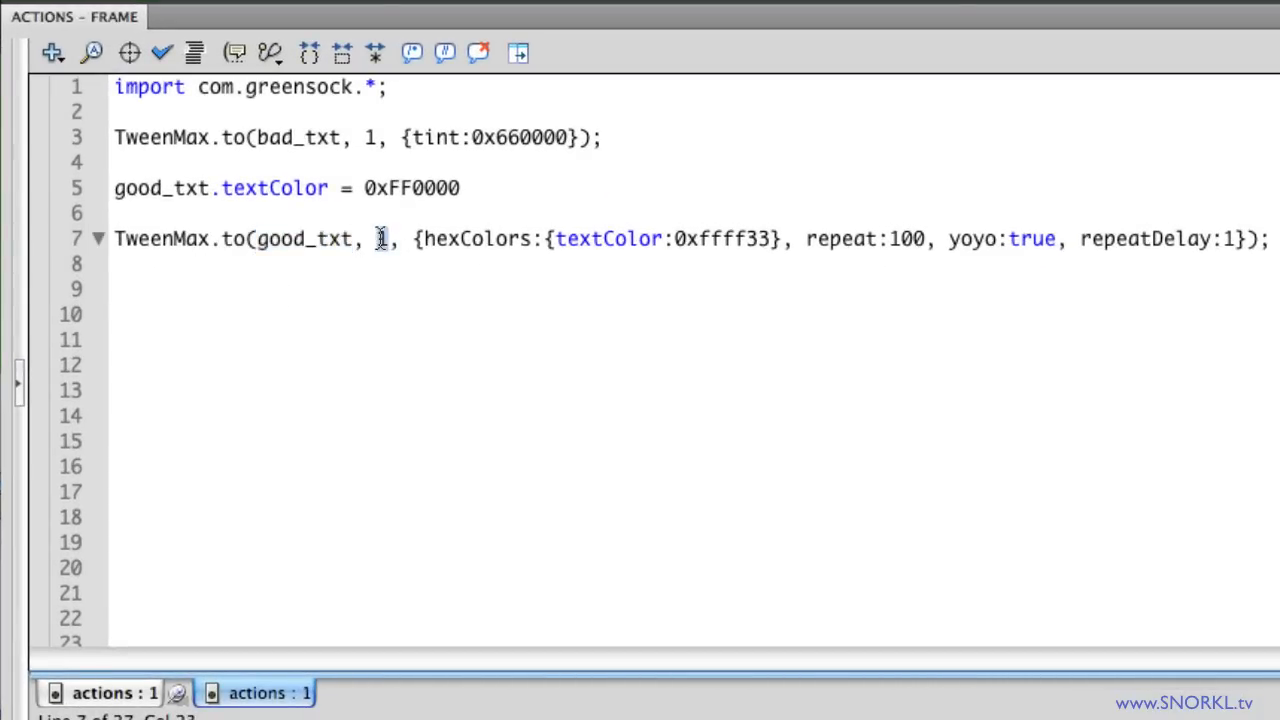
double_click(474, 240)
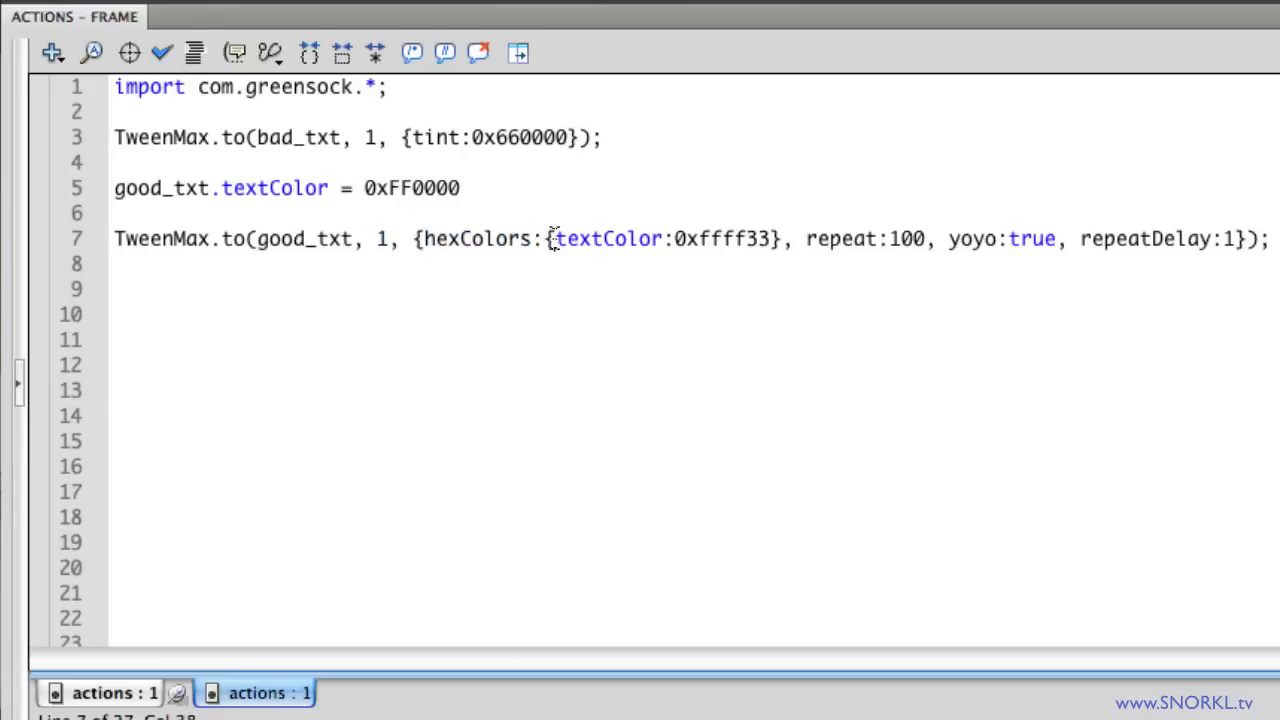
double_click(608, 238)
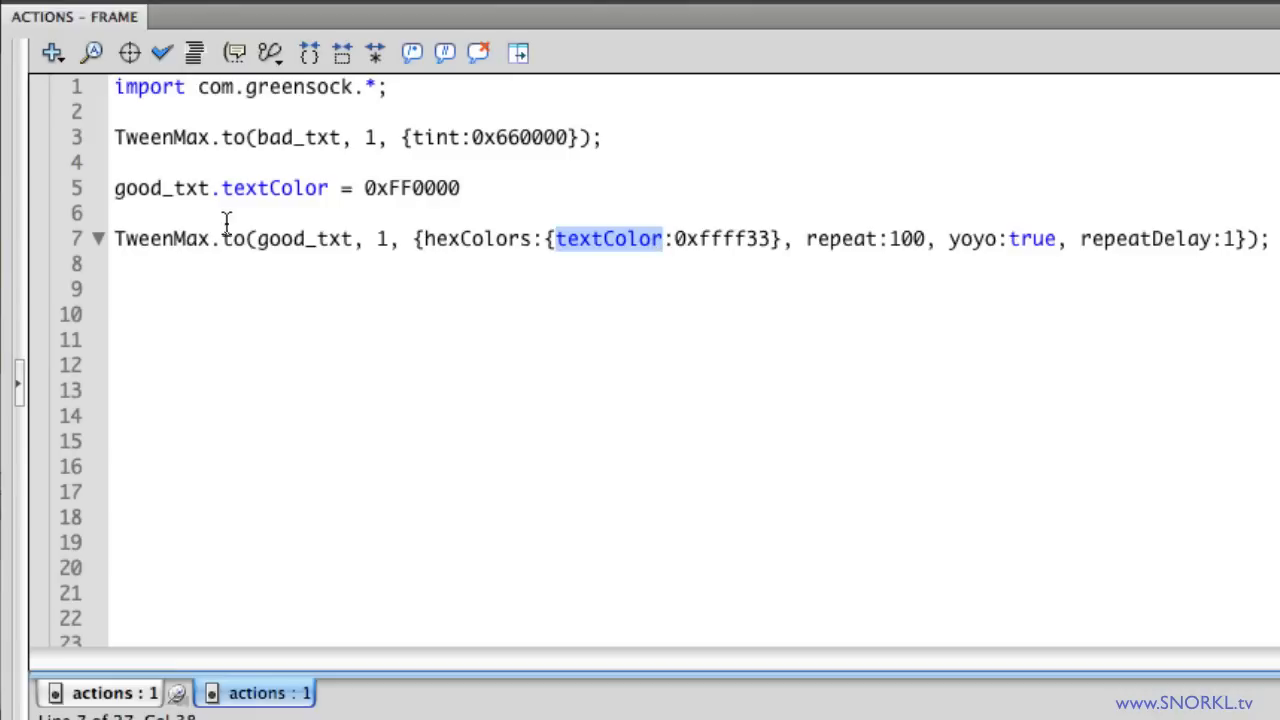
mouse_move(322, 198)
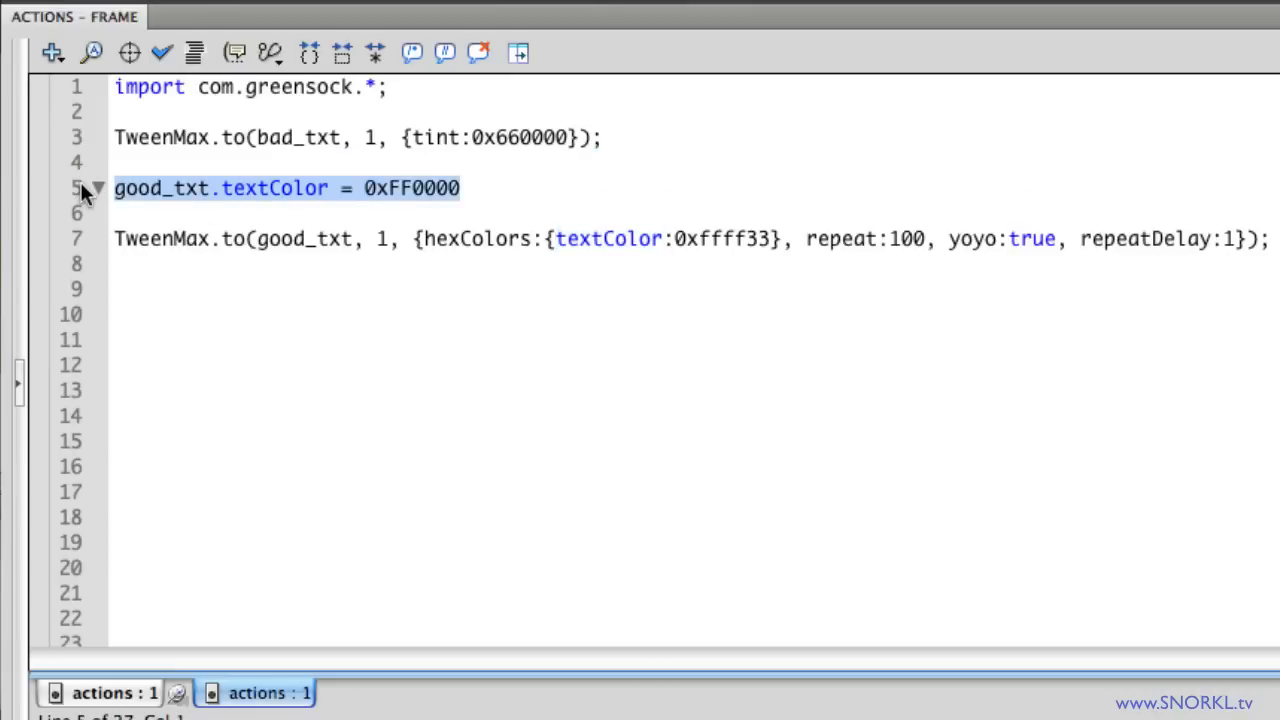
key("Delete")
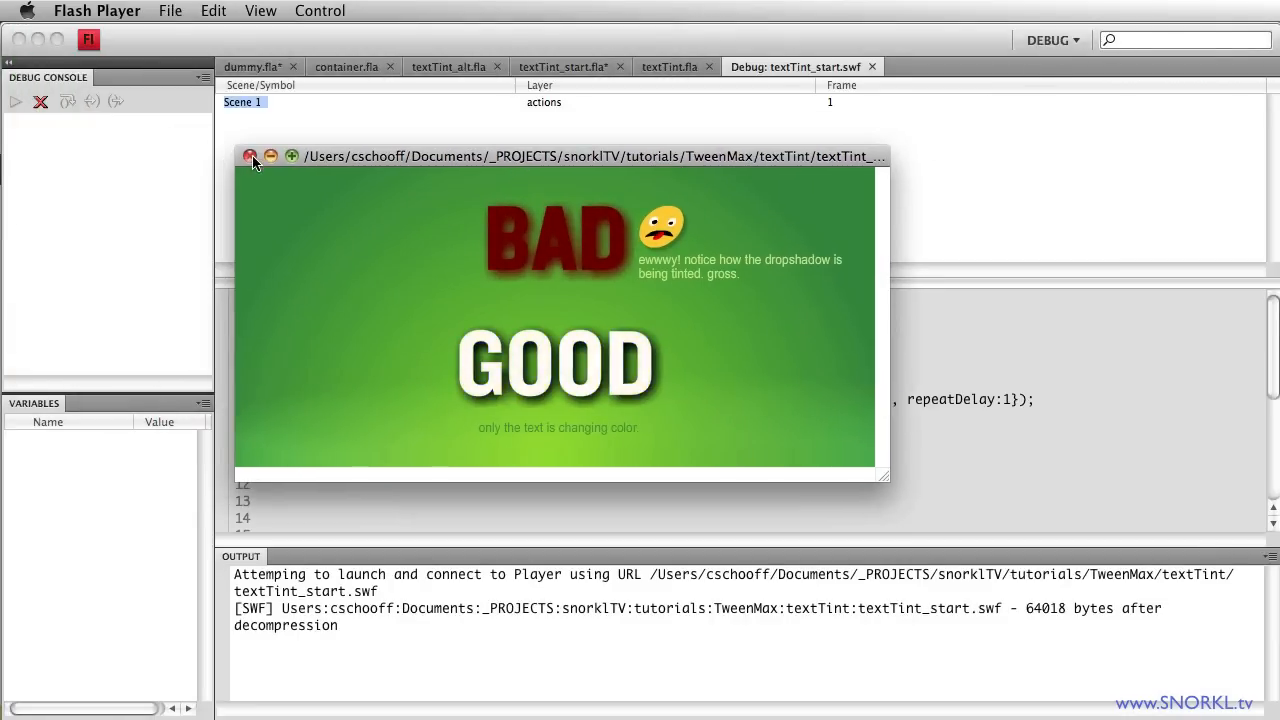
- Close the debug preview of the hexColors tween, returning to the textTint_start stage
left_click(252, 156)
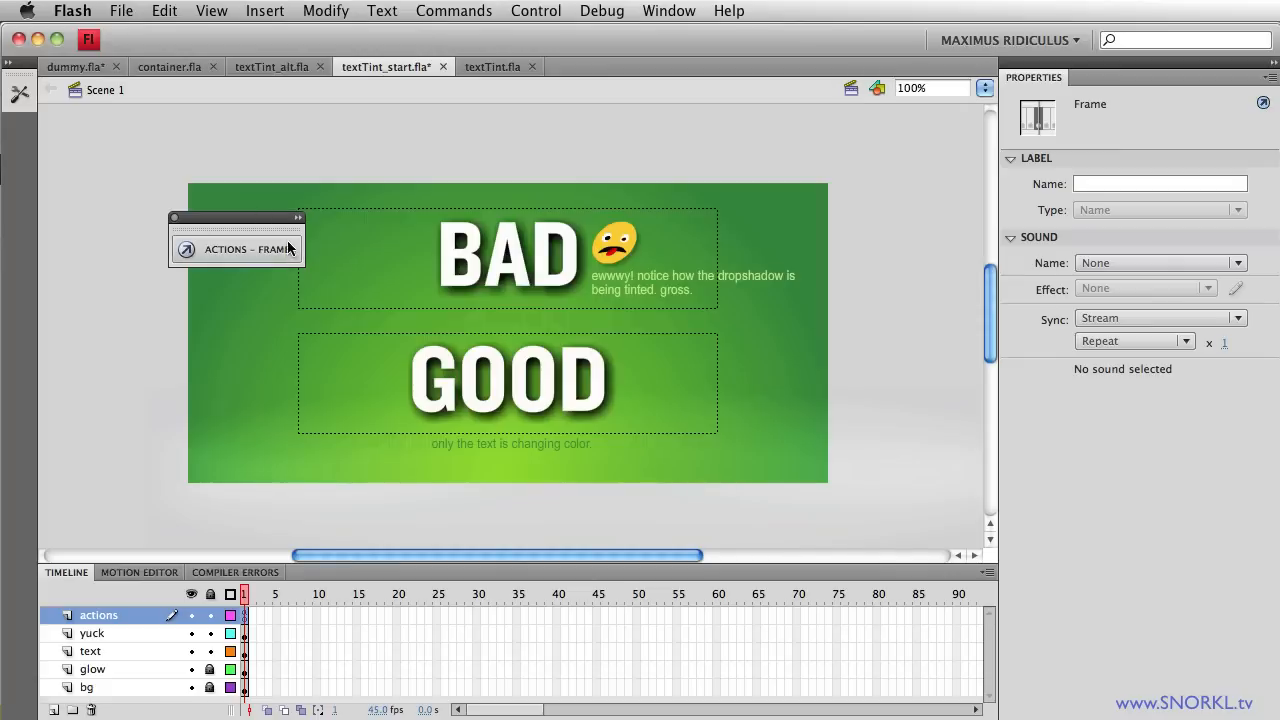
- Replace the hexColors textColor property in good_txt's tween with x:400
left_click(508, 380)
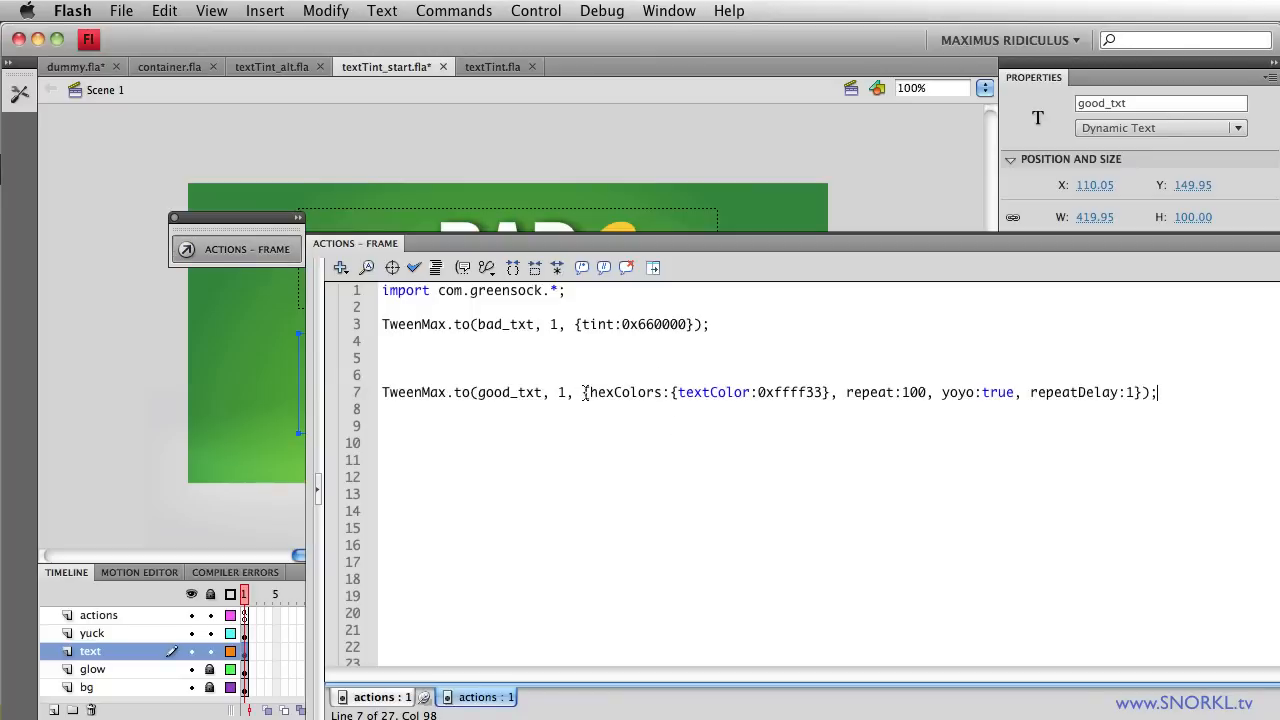
left_click_drag(588, 392, 810, 392)
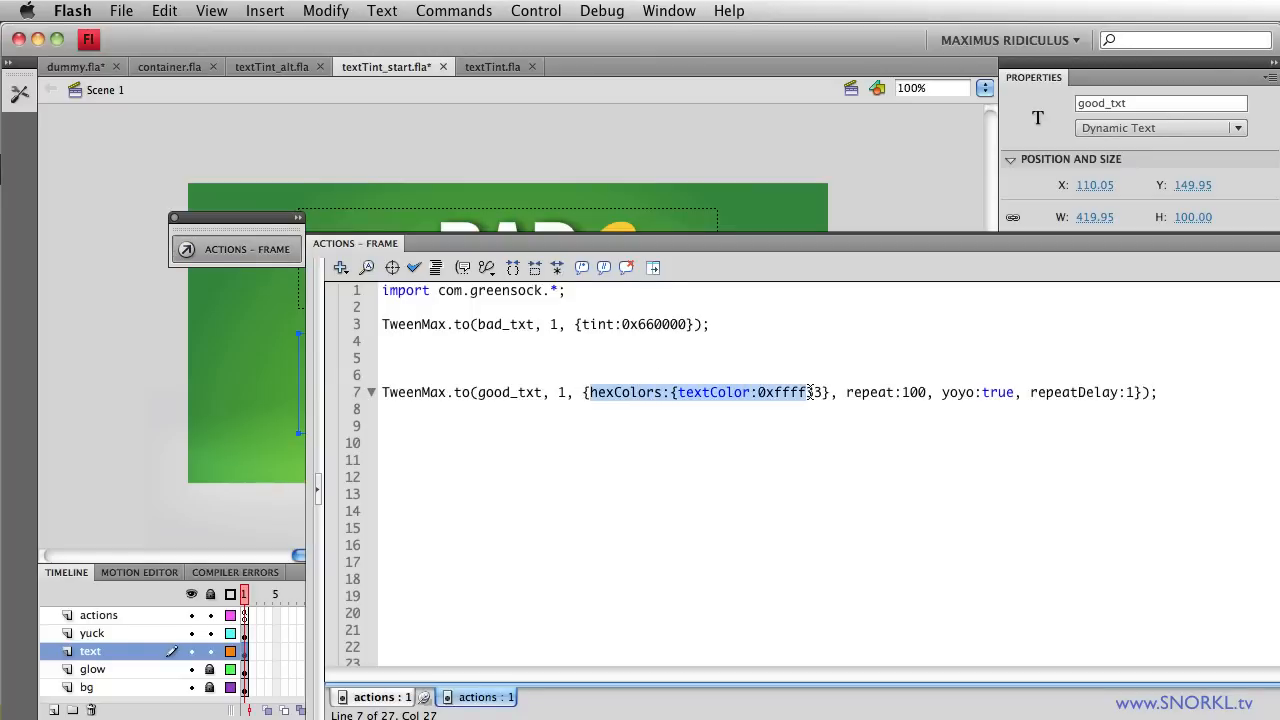
key("Delete")
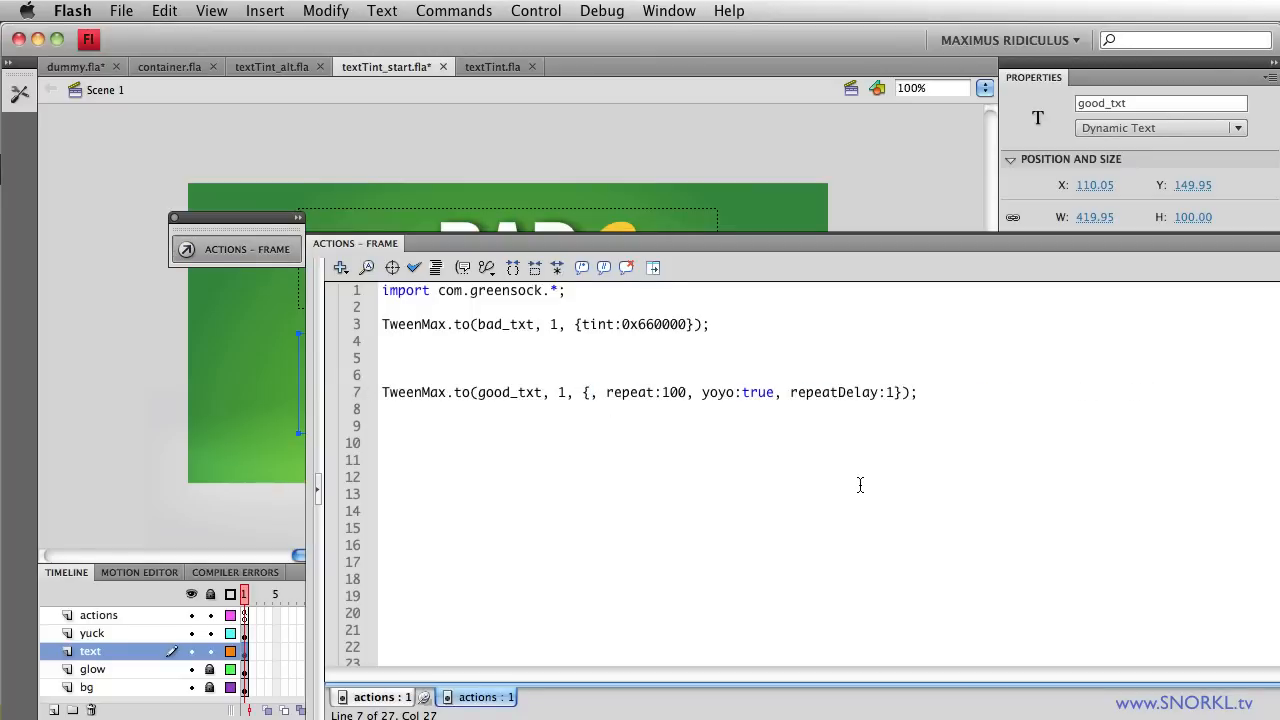
type("x:400")
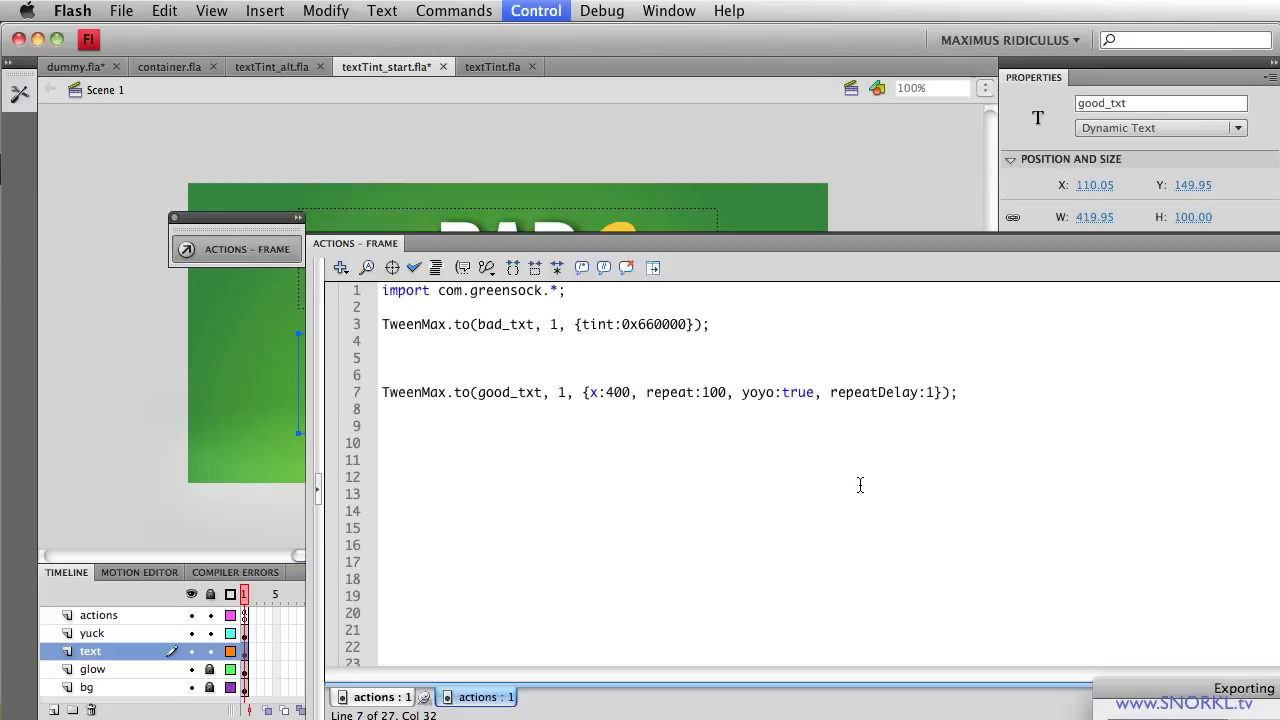
- Test the x:400 move, close the preview and reopen the frame code to restore hexColors
left_click(536, 12)
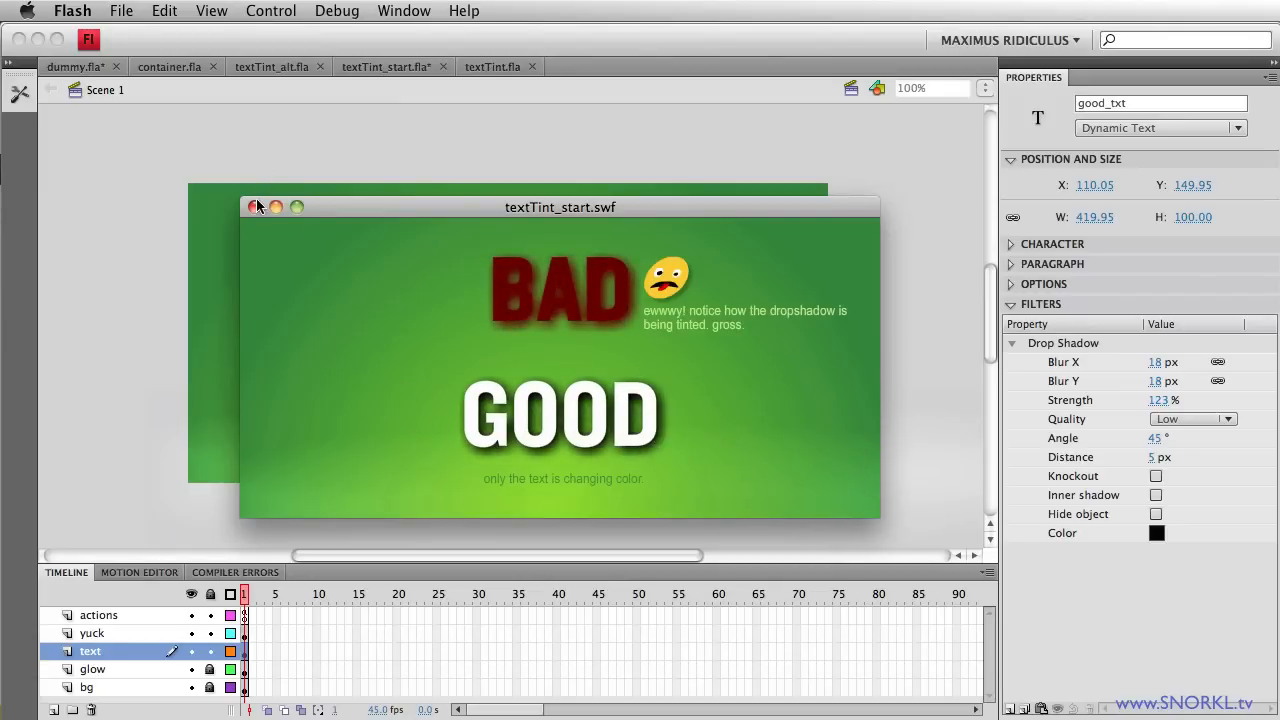
left_click(256, 206)
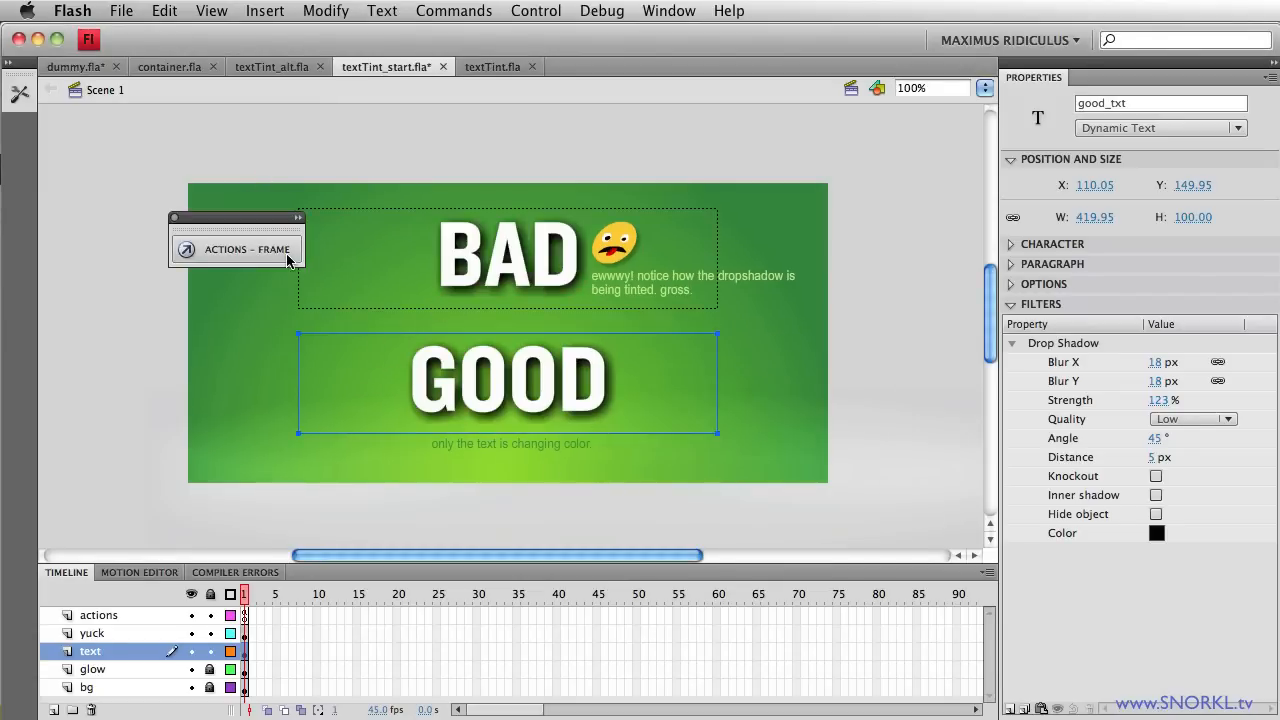
left_click(248, 248)
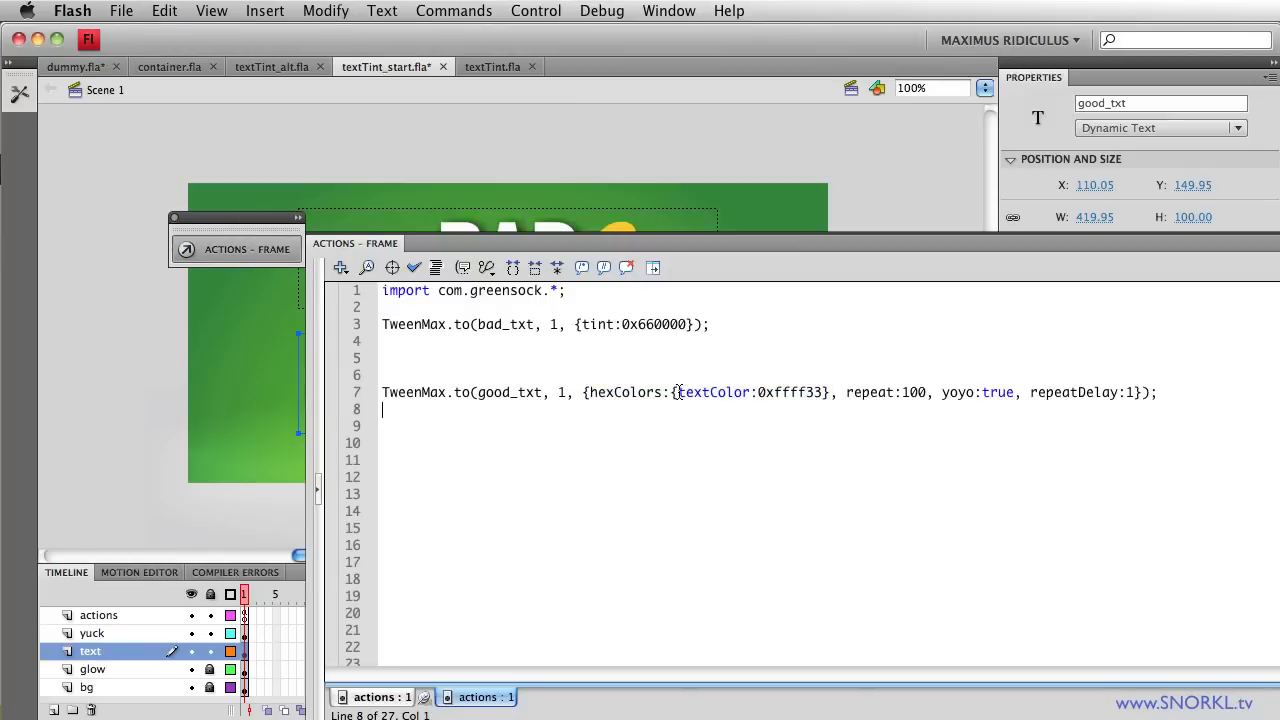
double_click(712, 392)
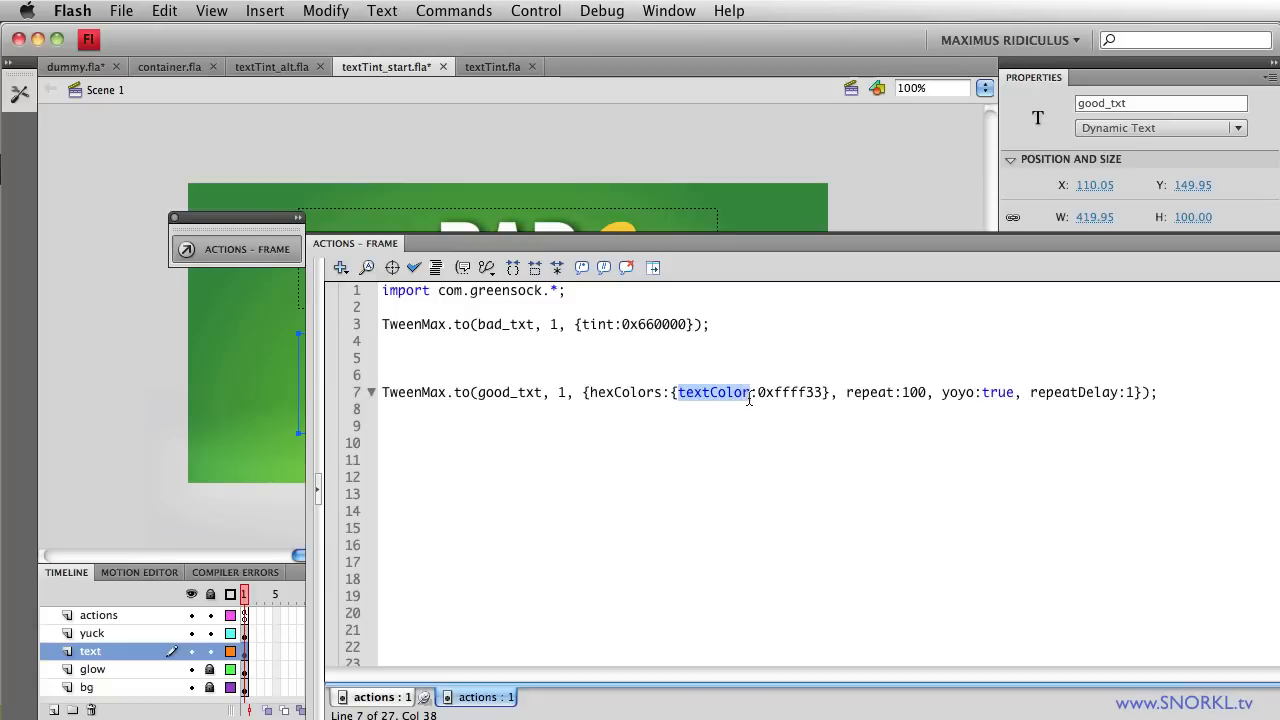
mouse_move(888, 488)
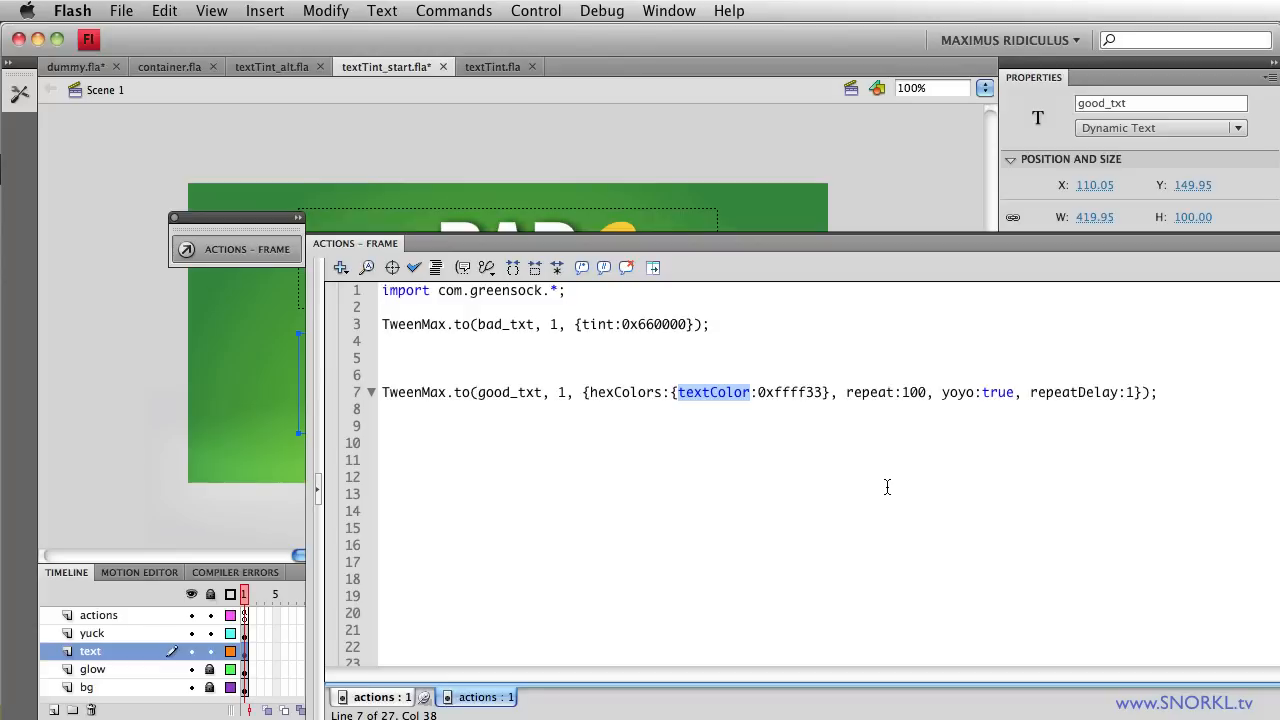
mouse_move(864, 436)
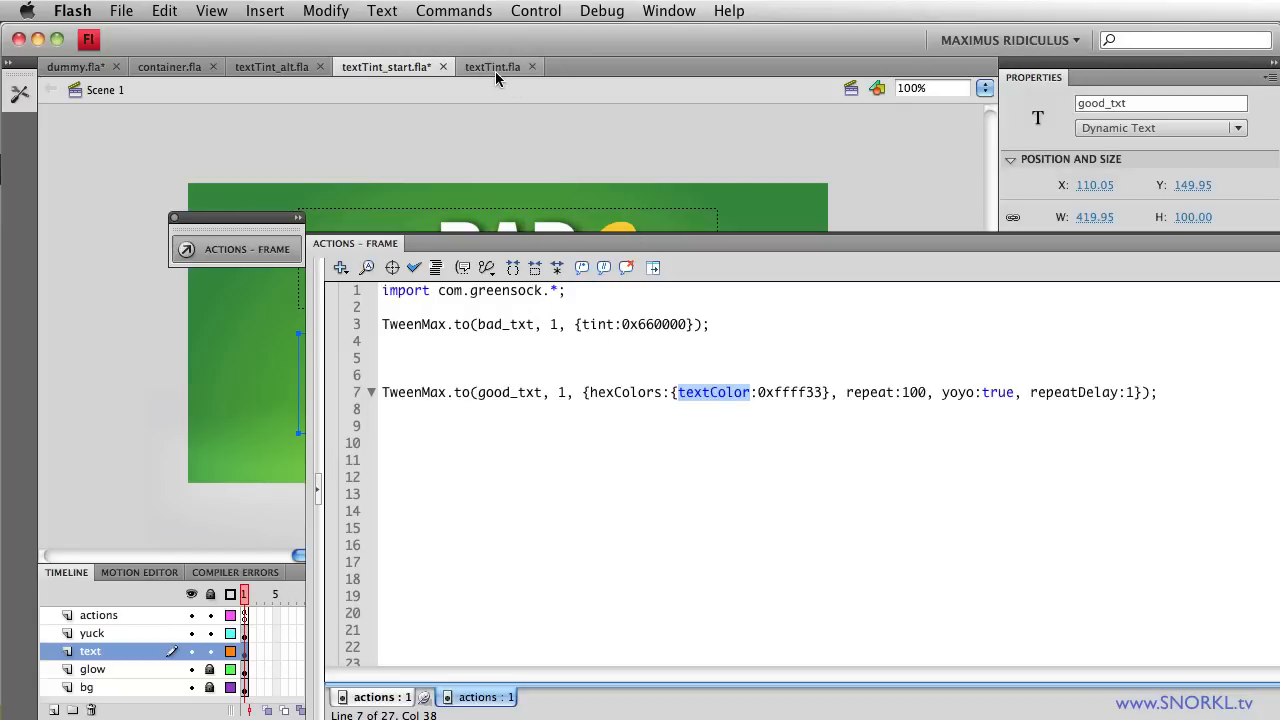
- Switch to textTint_alt.fla, select label_txt inside good_mc, and show its frame script
left_click(272, 66)
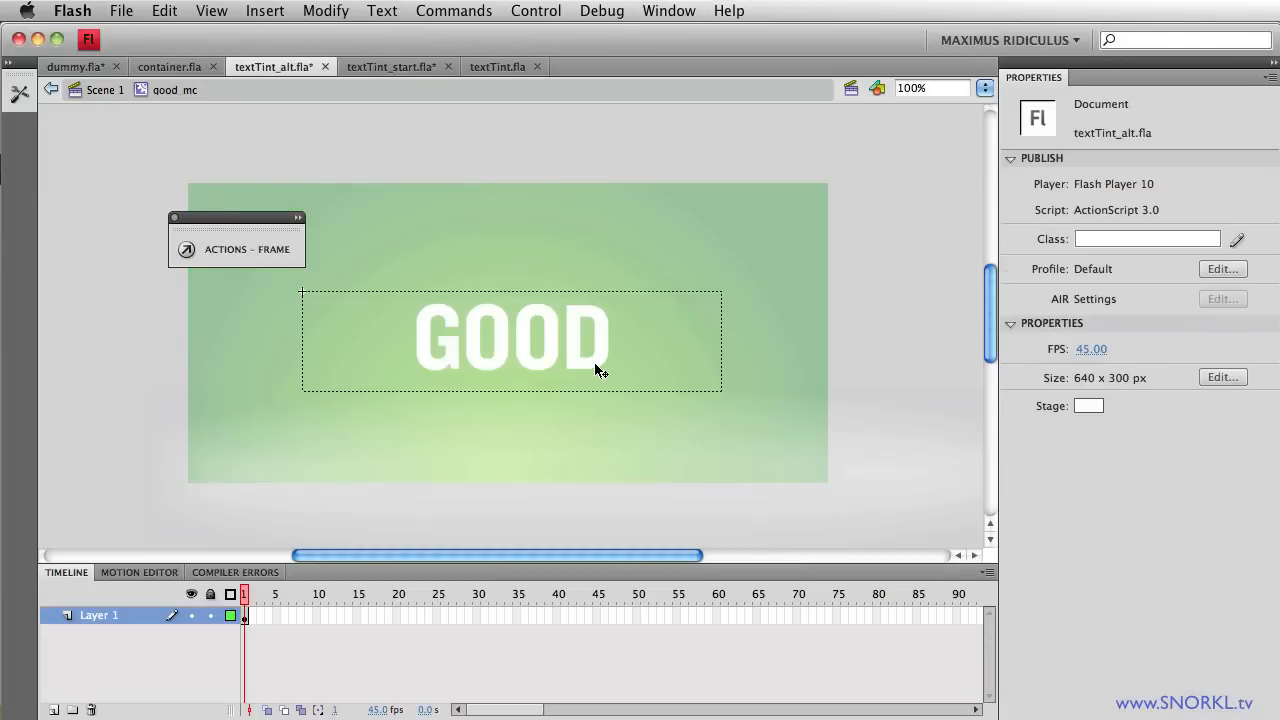
left_click(510, 338)
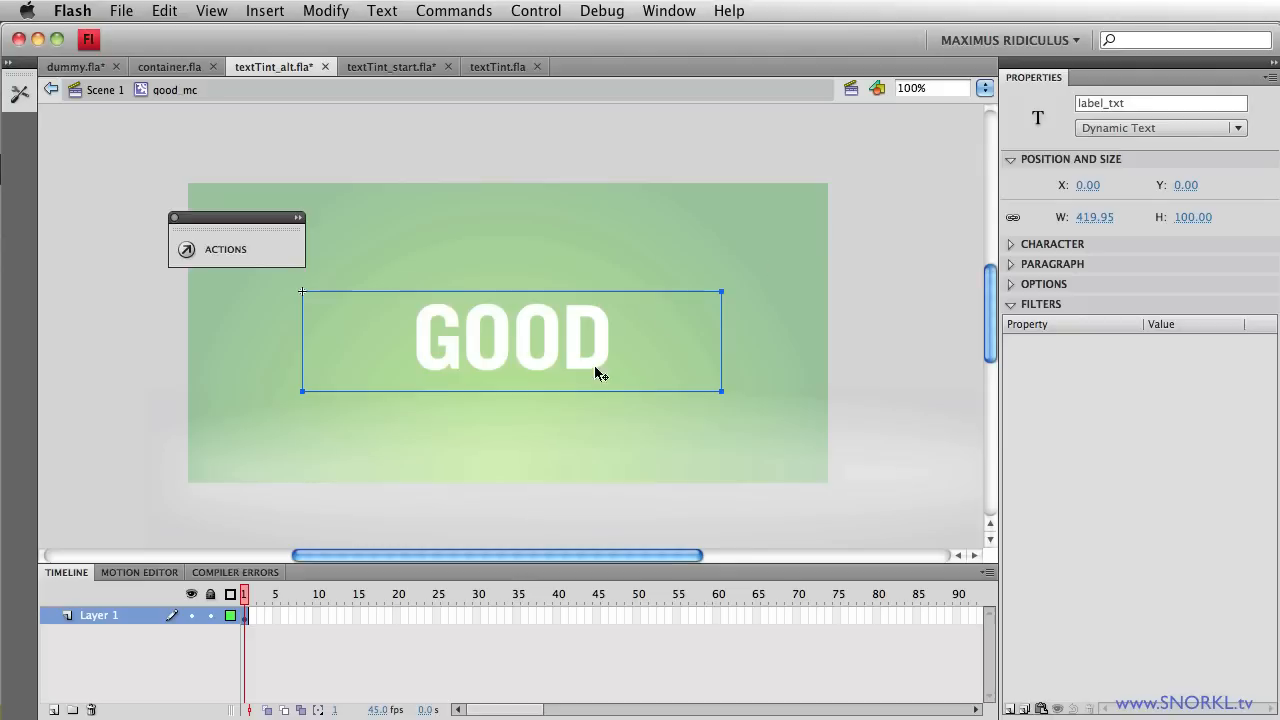
mouse_move(320, 344)
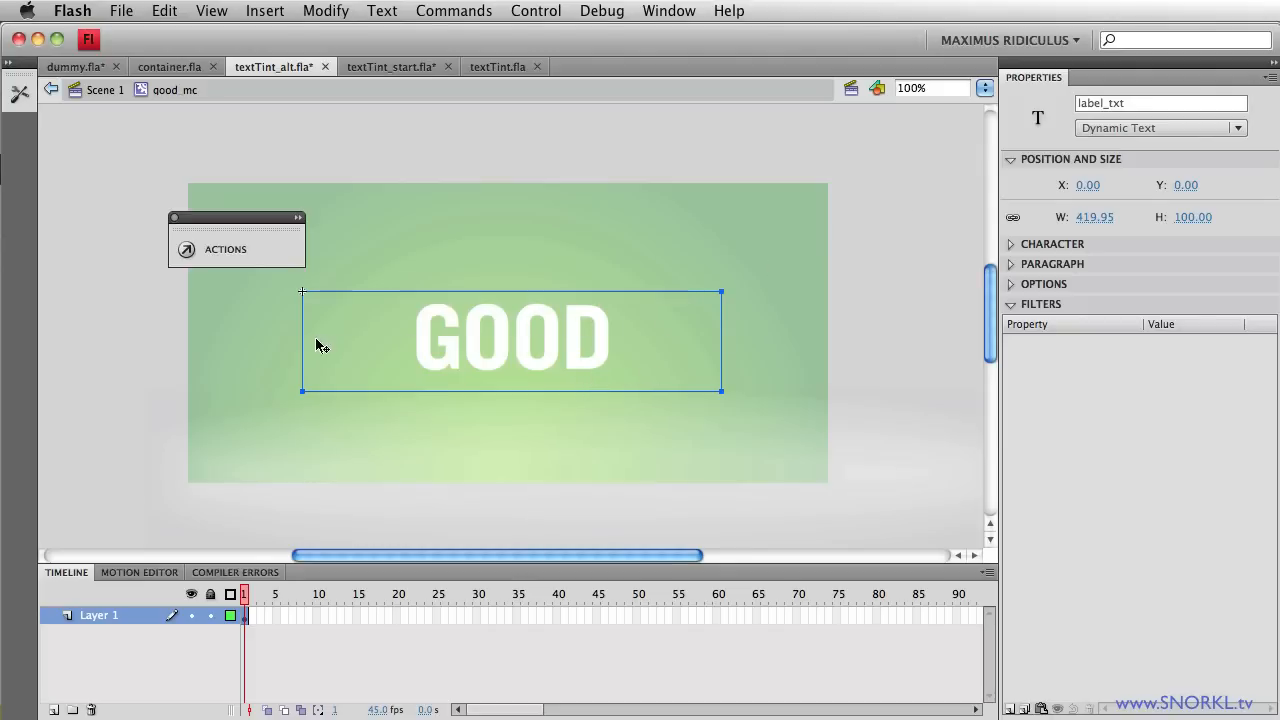
mouse_move(388, 178)
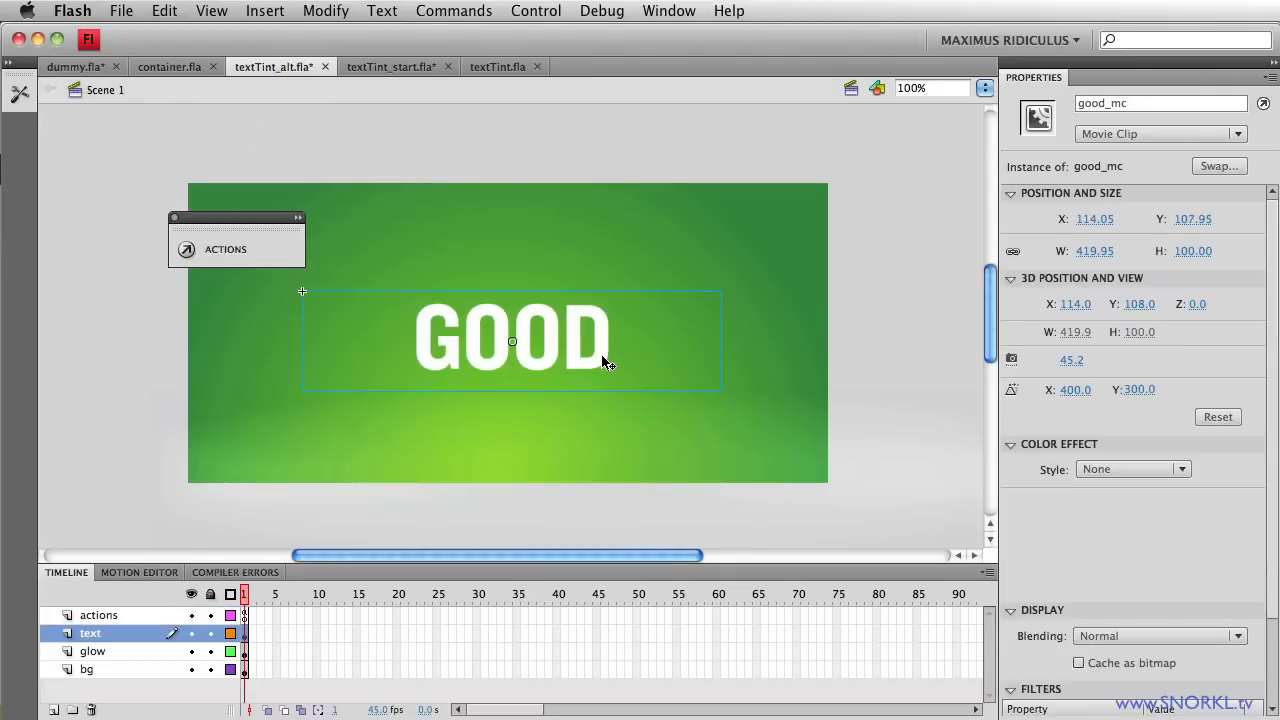
mouse_move(580, 316)
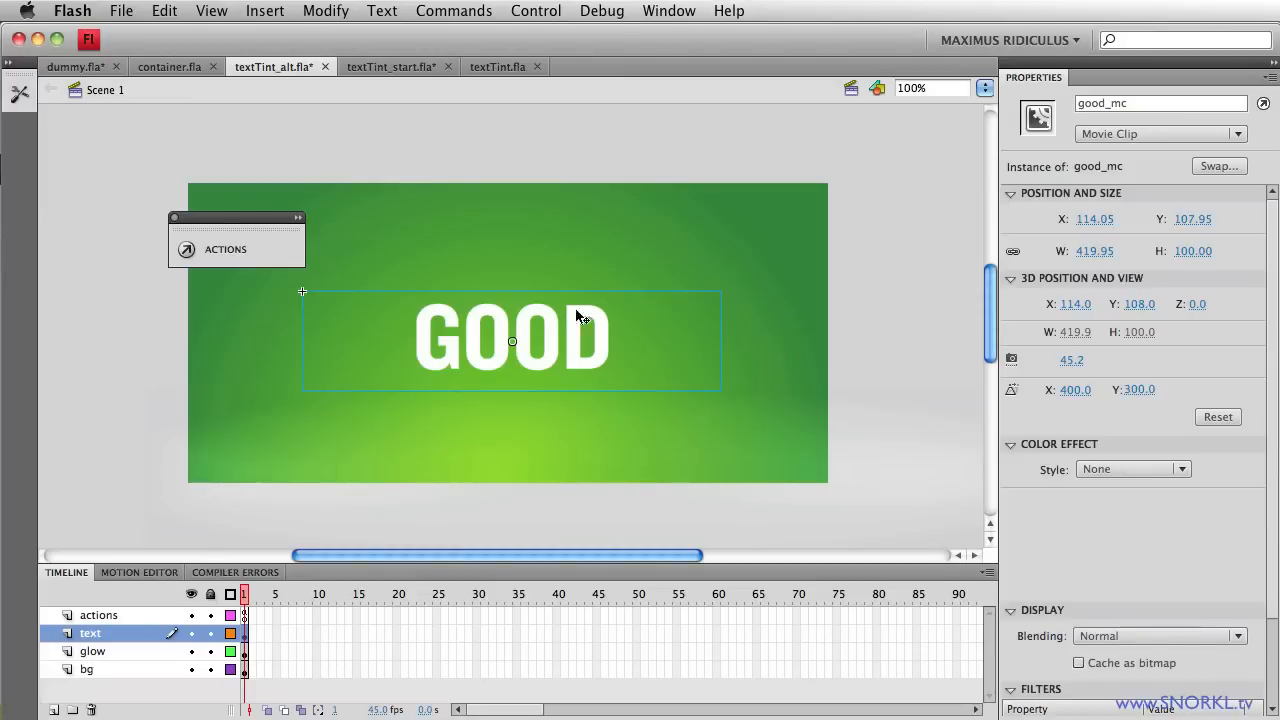
mouse_move(668, 310)
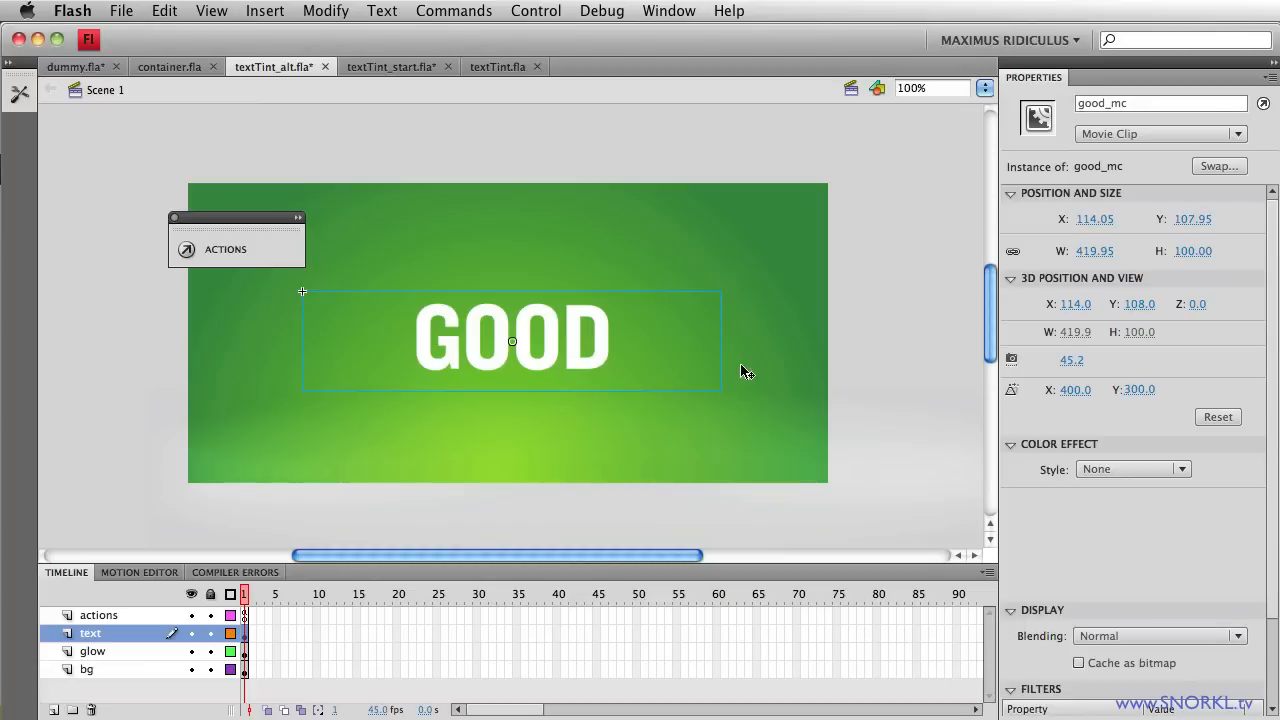
mouse_move(340, 276)
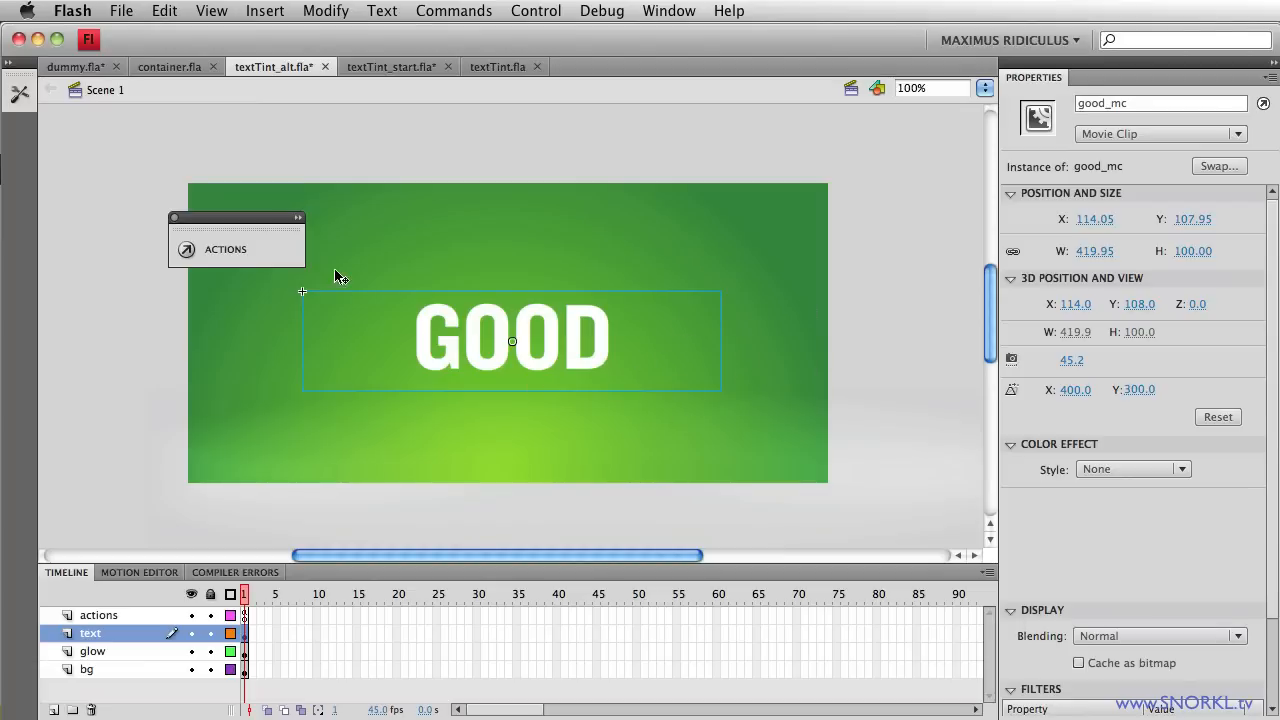
mouse_move(288, 260)
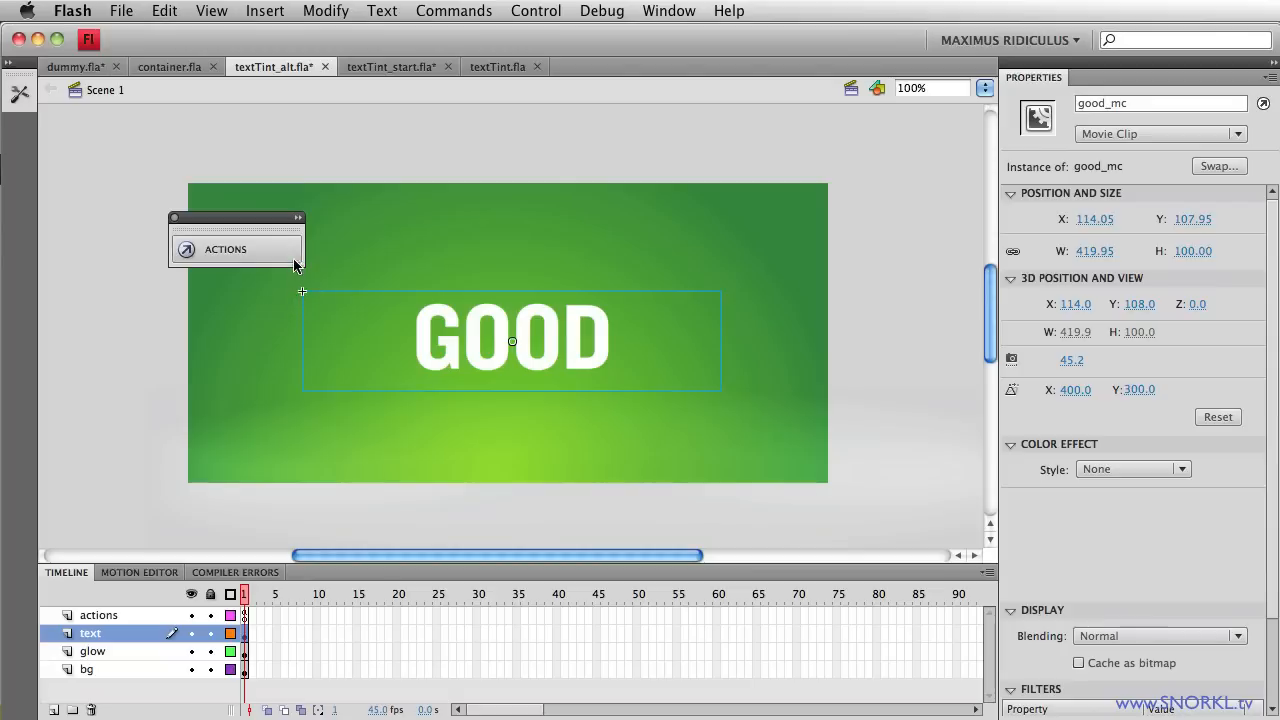
left_click(98, 616)
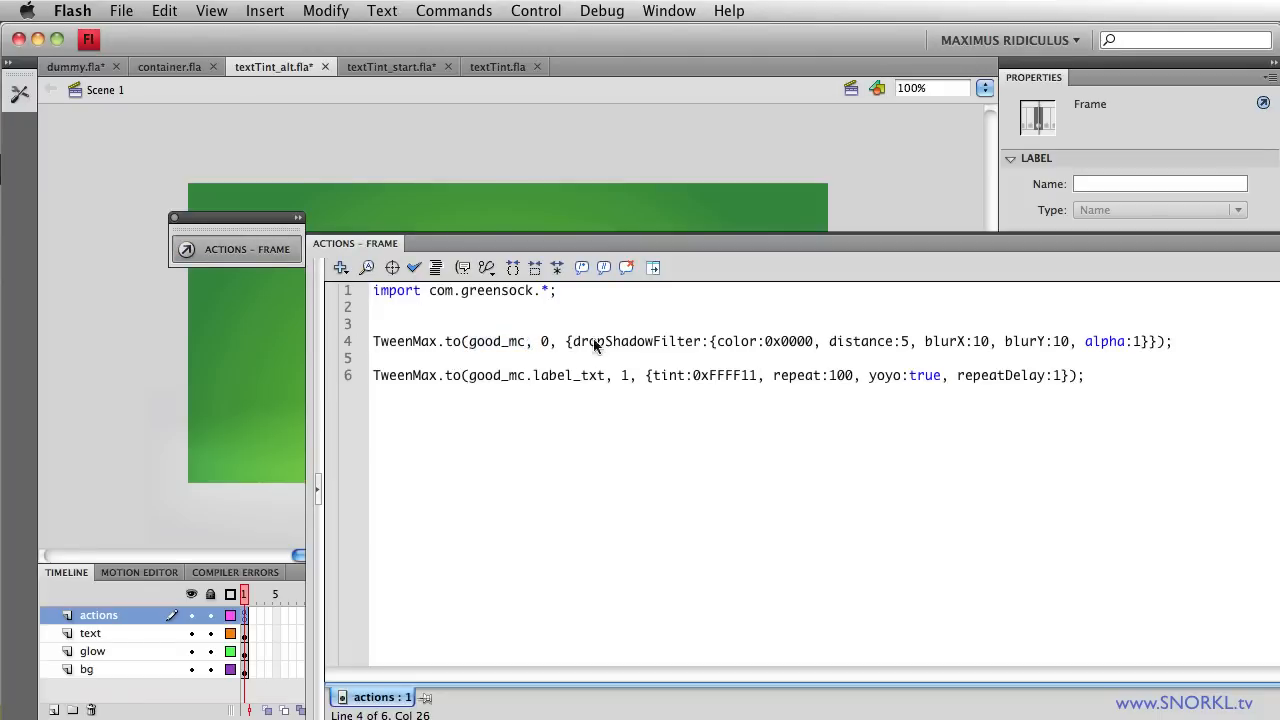
- Highlight good_mc's dropShadowFilter settings including alpha:1 on line 4
left_click_drag(568, 340, 1084, 340)
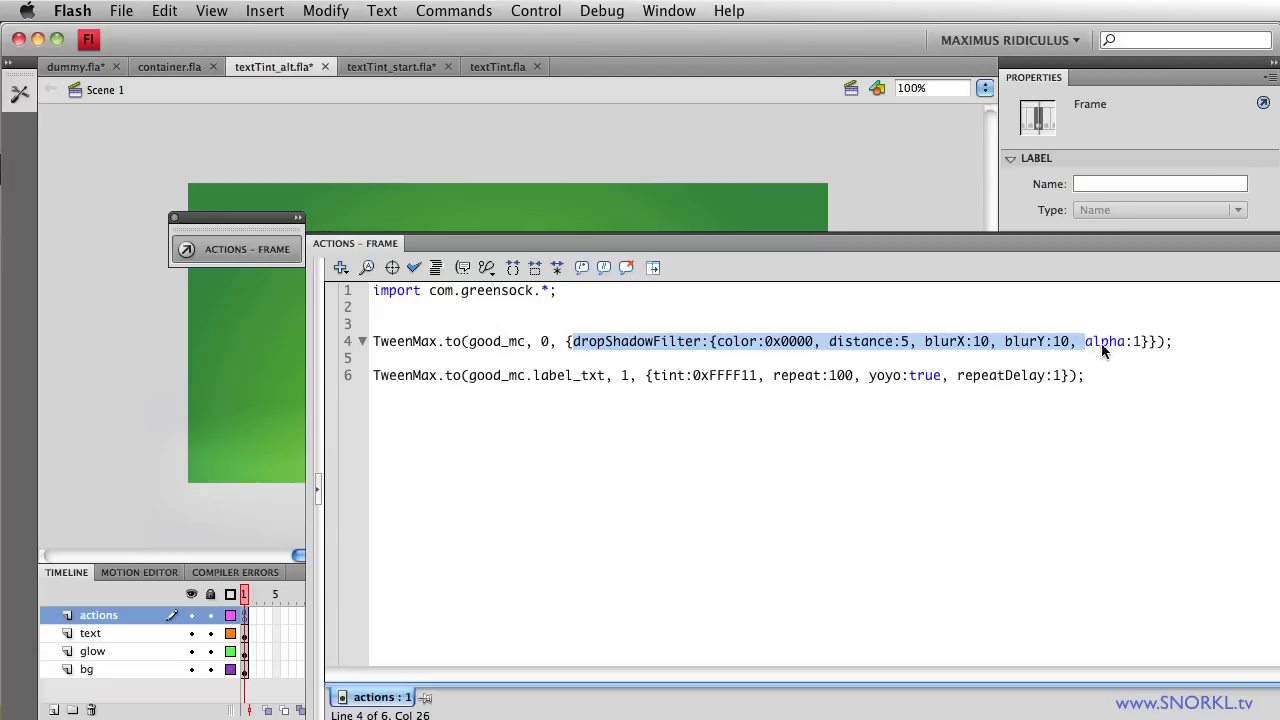
double_click(1104, 340)
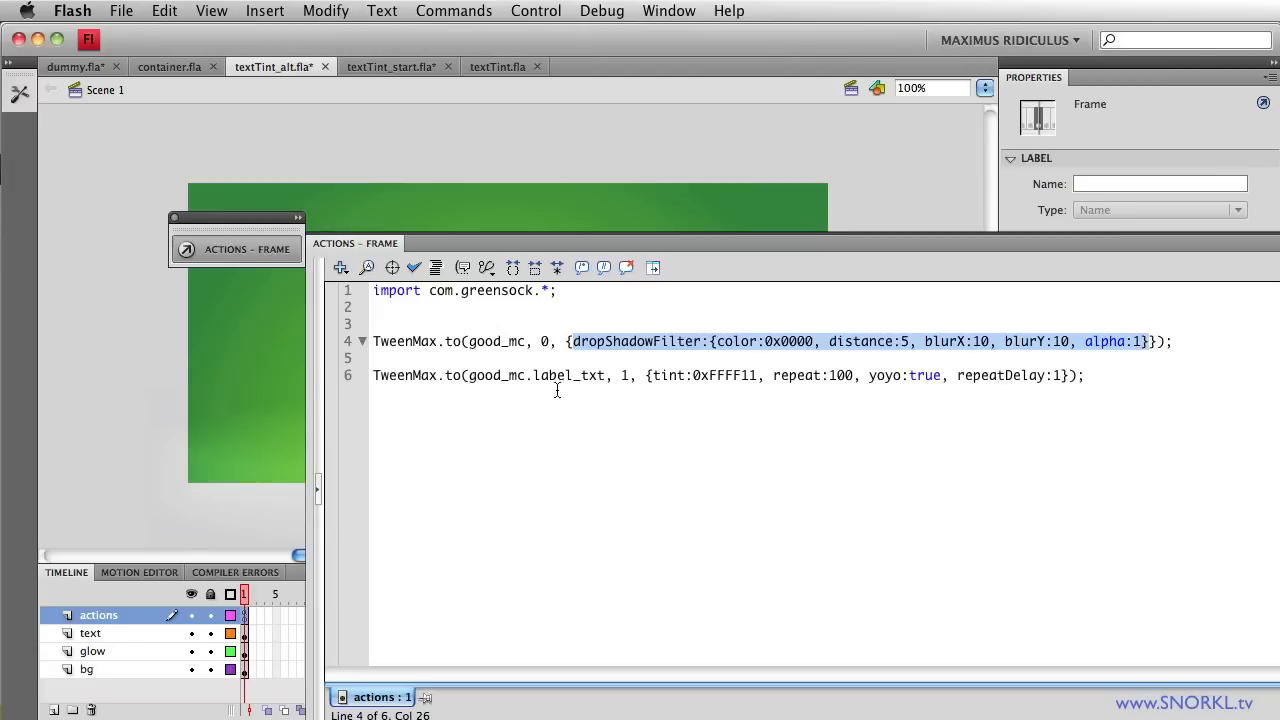